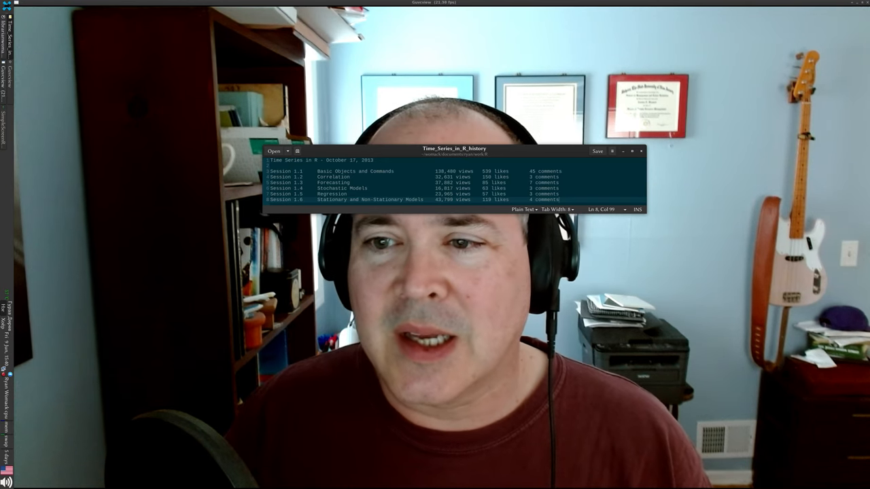
# Switch focus so the webcam feed shrinks and the librarianwomack Videos page shows behind it.
pyautogui.press('alt+Tab')
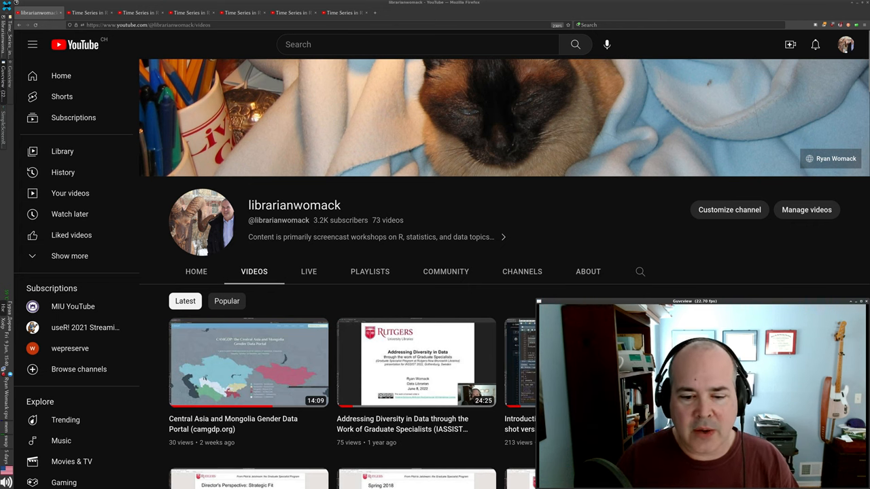
# Scroll to the bottom of the Videos grid to reveal the Time Series in R Session 1.1–1.6 thumbnails.
pyautogui.scroll(-3)
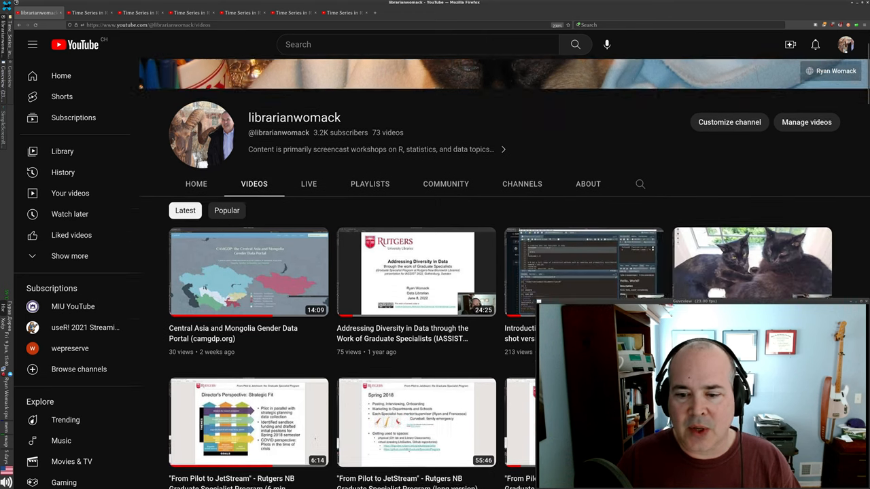
pyautogui.scroll(-3)
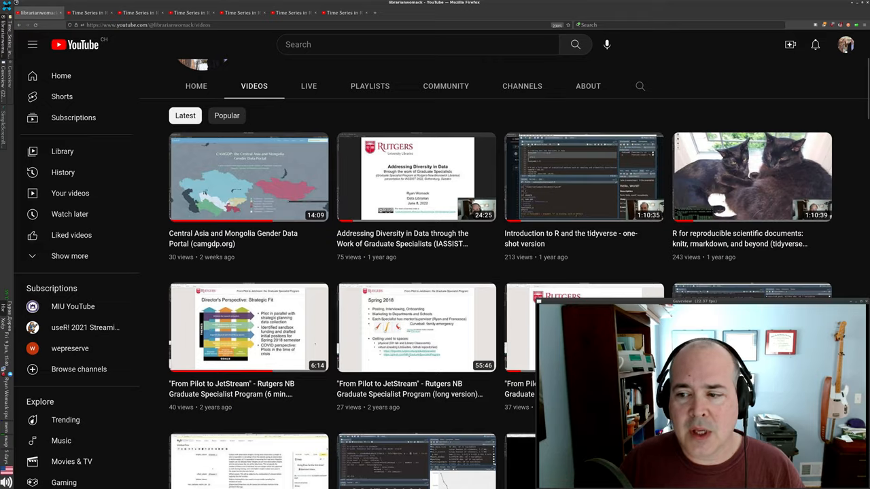
pyautogui.scroll(3)
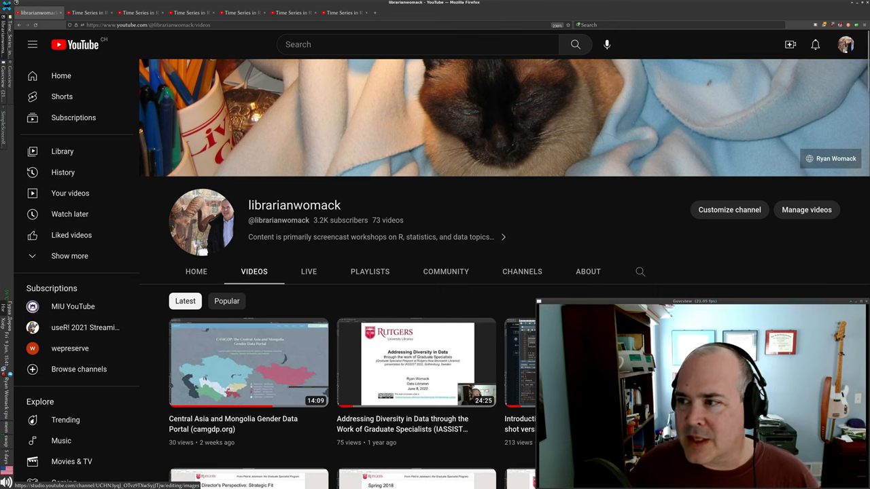
pyautogui.scroll(-3)
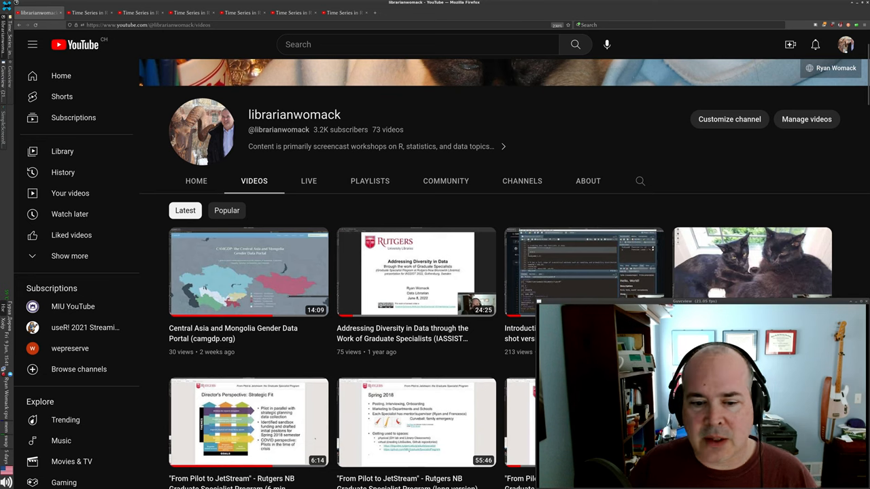
pyautogui.scroll(-3)
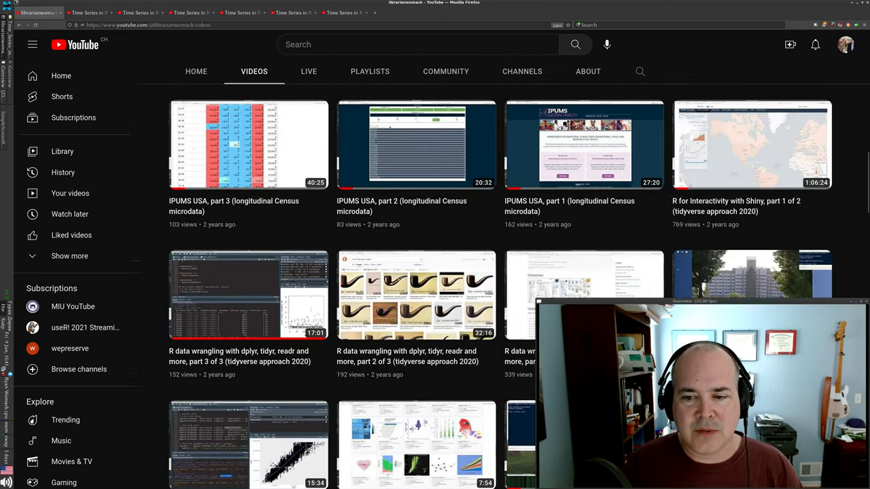
pyautogui.scroll(-3)
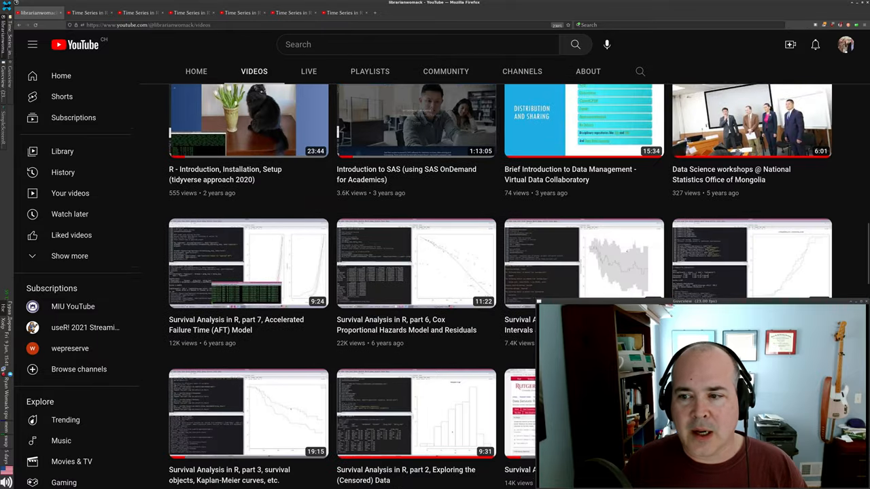
pyautogui.scroll(-3)
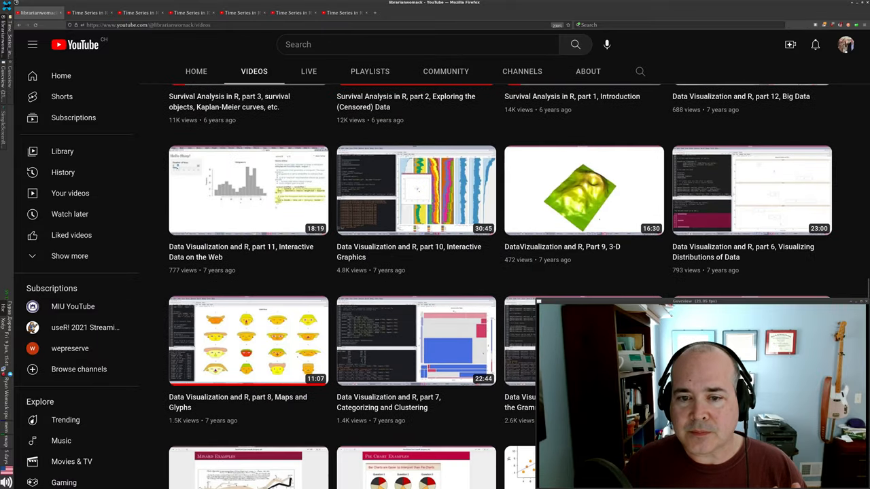
pyautogui.scroll(-3)
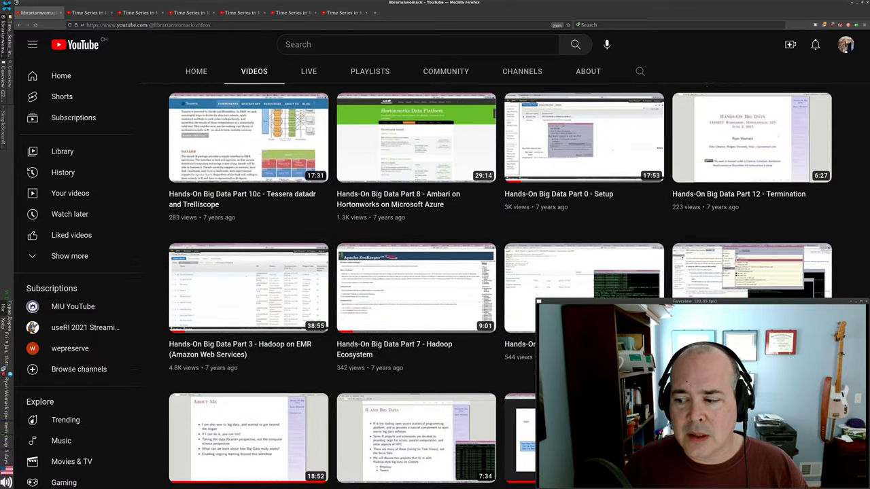
pyautogui.scroll(-3)
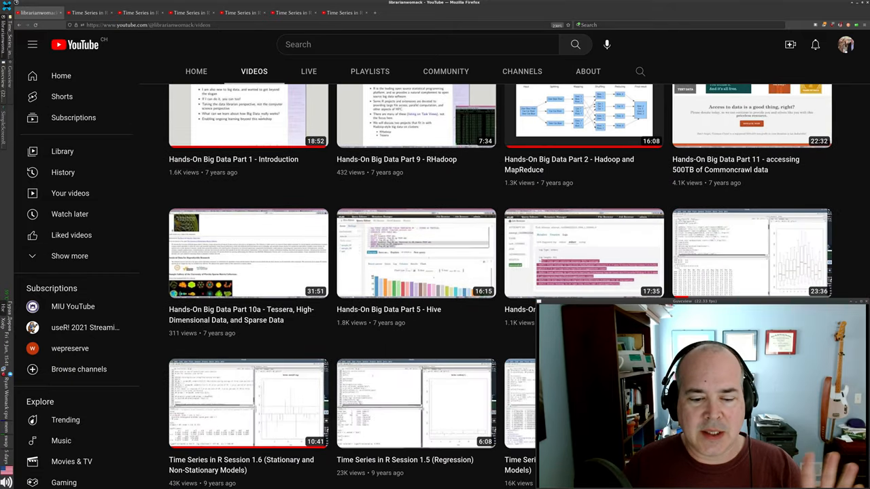
pyautogui.scroll(-3)
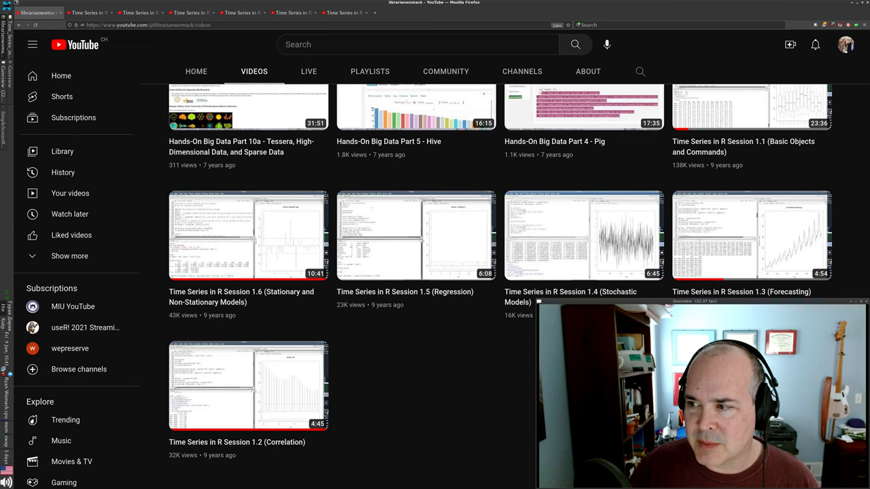
pyautogui.moveTo(750, 233)
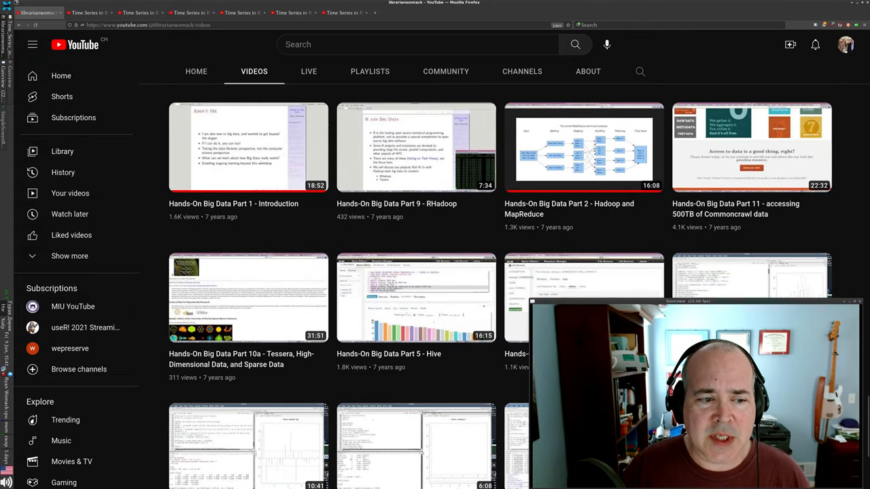
# Scroll through the grid past the Survival Analysis and Data Visualization rows to the Hands-On Big Data series.
pyautogui.scroll(-3)
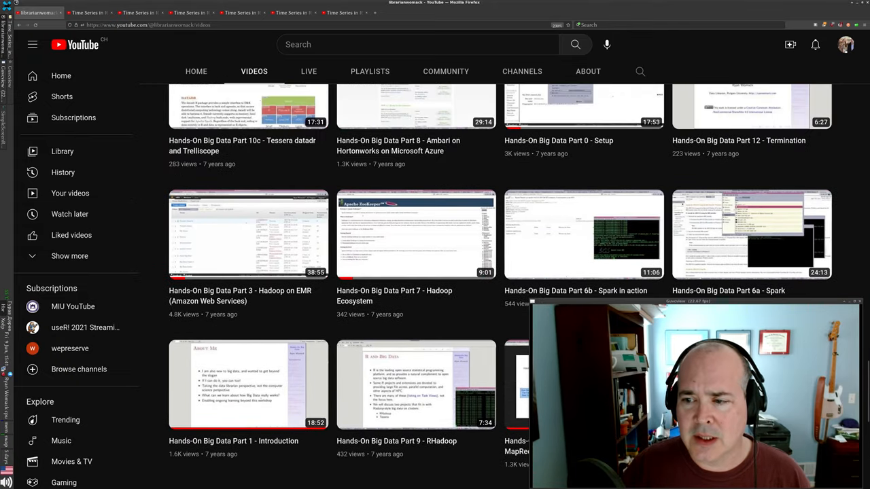
pyautogui.scroll(3)
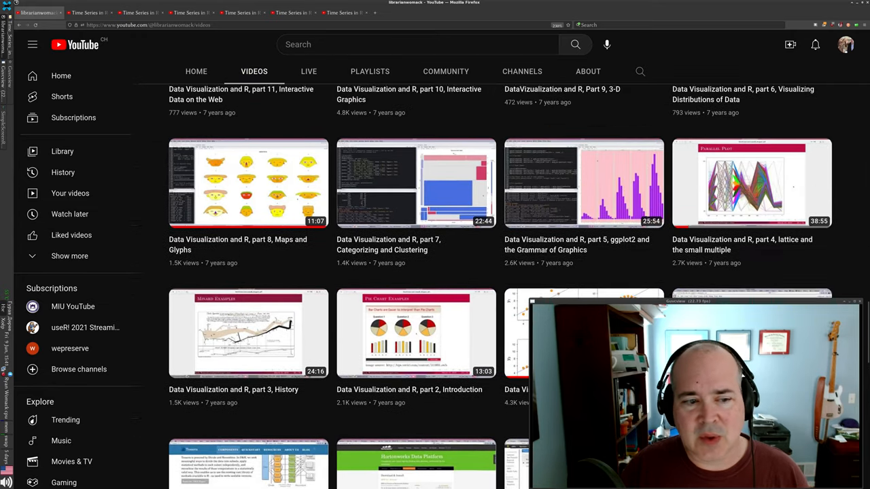
pyautogui.scroll(3)
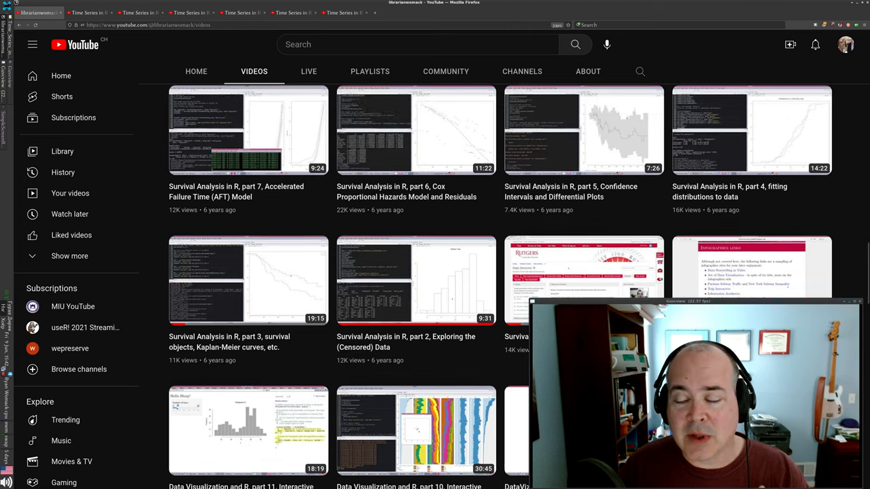
pyautogui.scroll(-3)
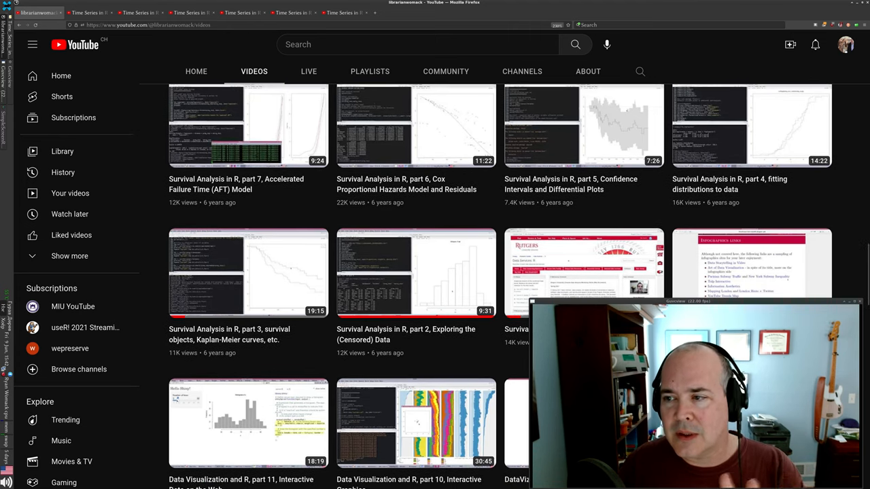
pyautogui.scroll(-3)
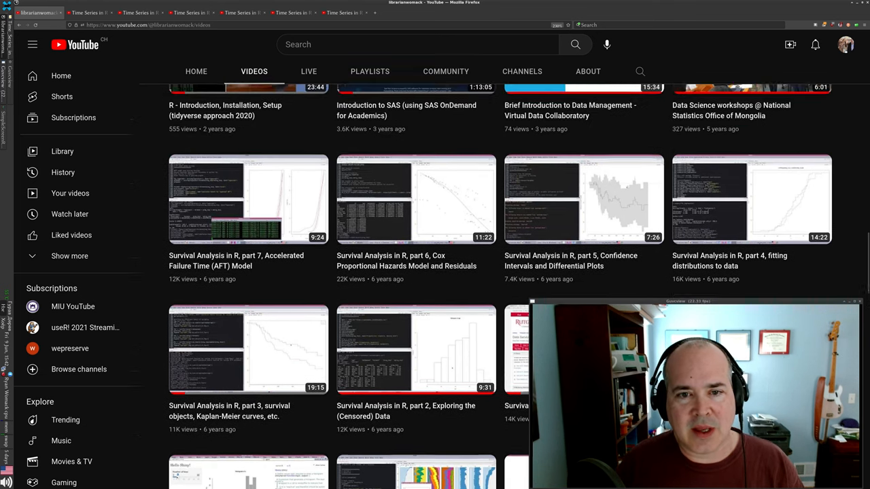
pyautogui.scroll(-3)
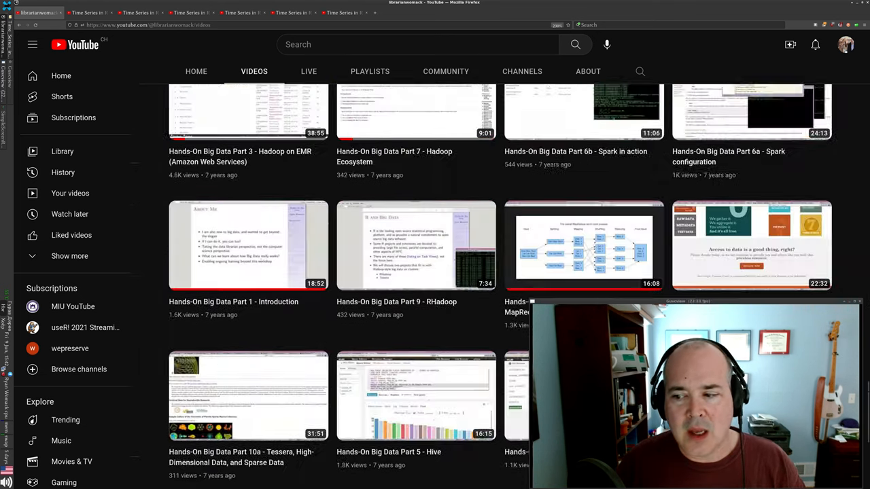
pyautogui.scroll(-3)
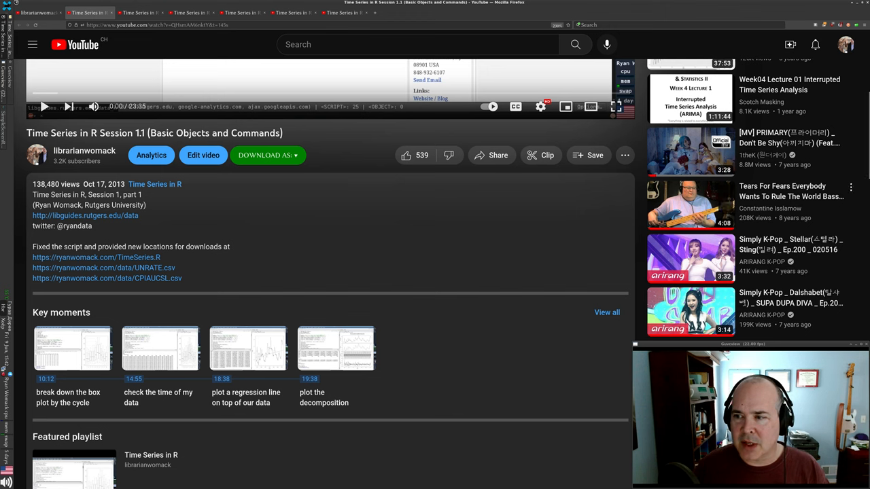
pyautogui.scroll(3)
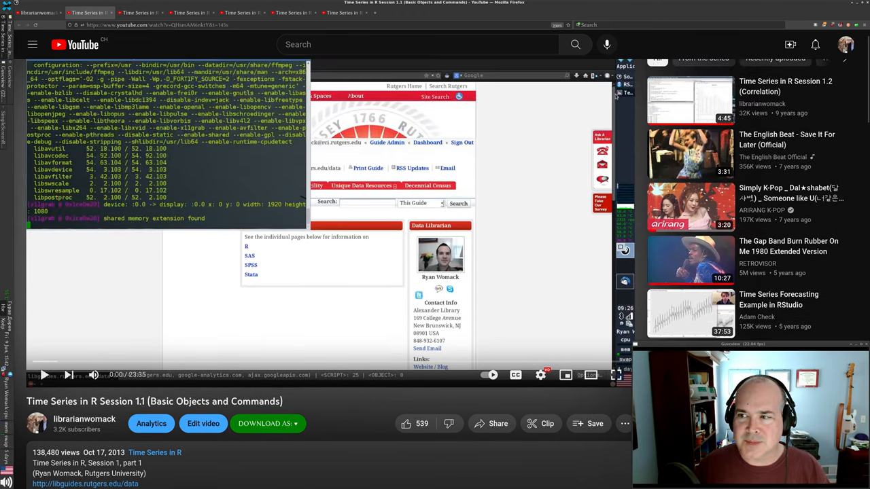
pyautogui.scroll(-3)
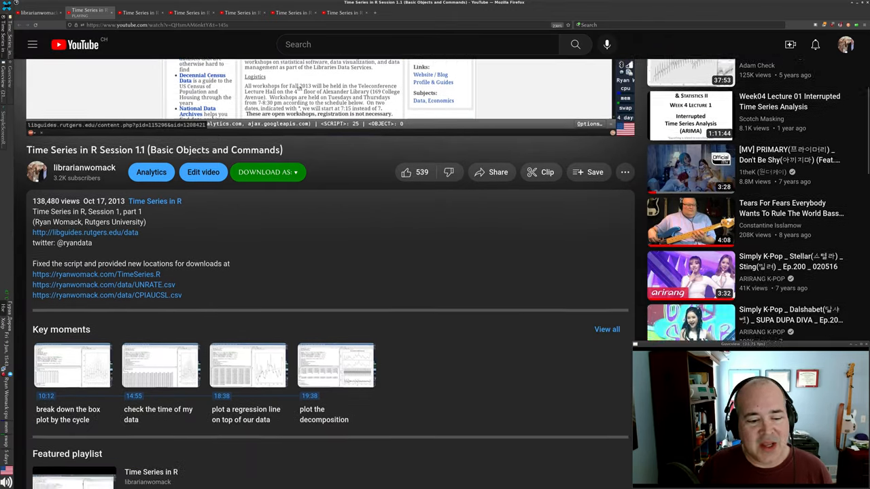
# Scroll through the 45 comments on Session 1.1 and return to the video player via the context menu.
pyautogui.scroll(-3)
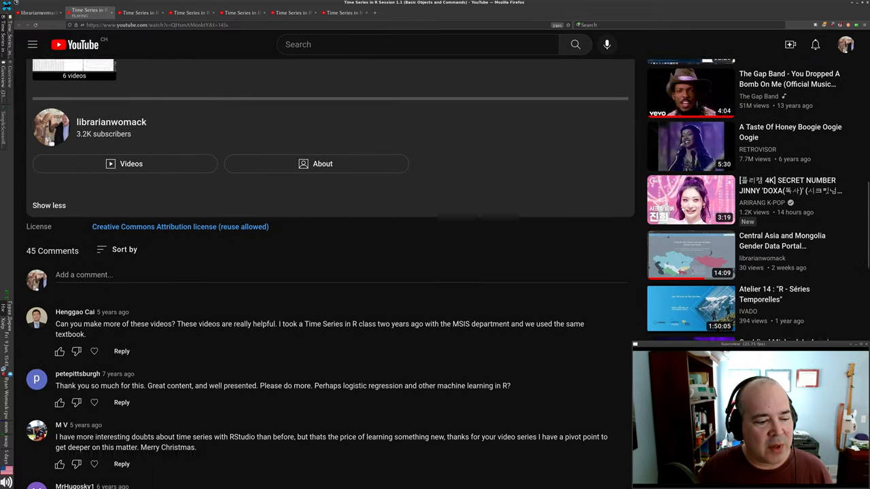
pyautogui.scroll(-3)
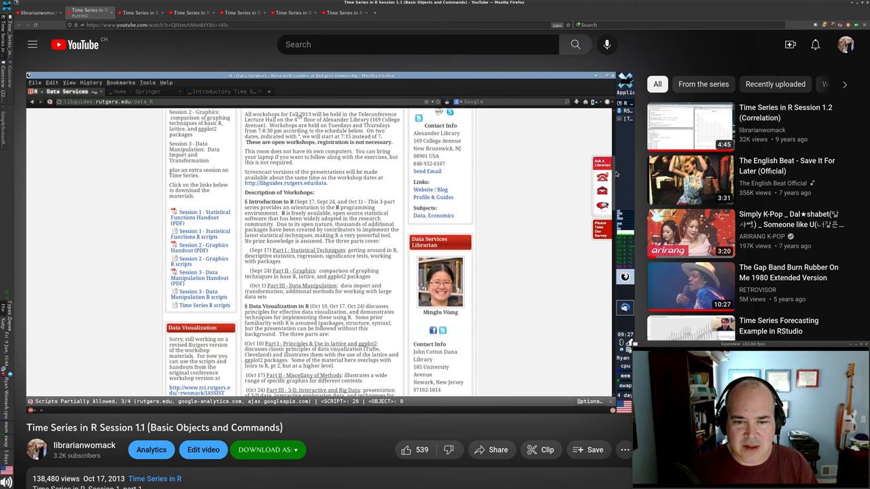
pyautogui.scroll(-3)
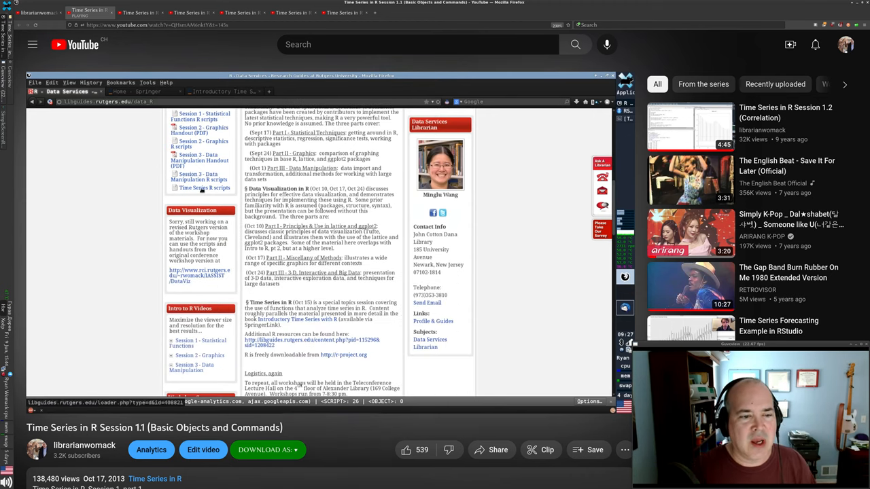
pyautogui.rightClick(209, 187)
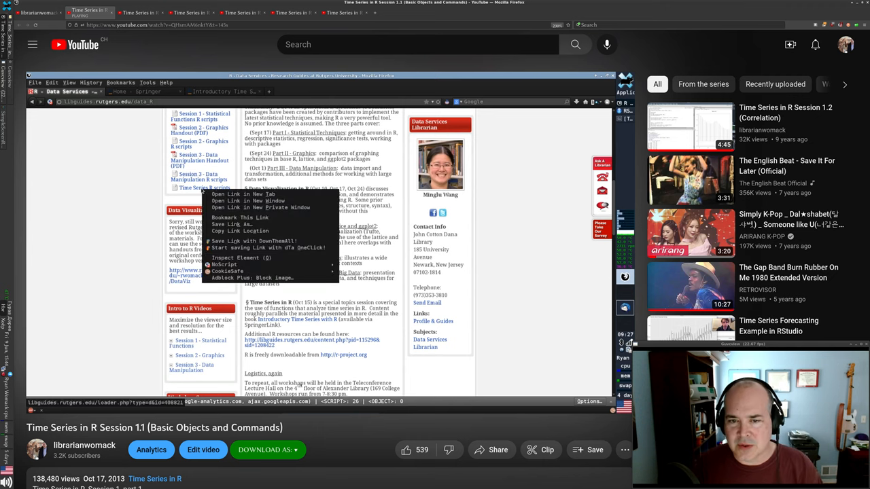
pyautogui.click(134, 203)
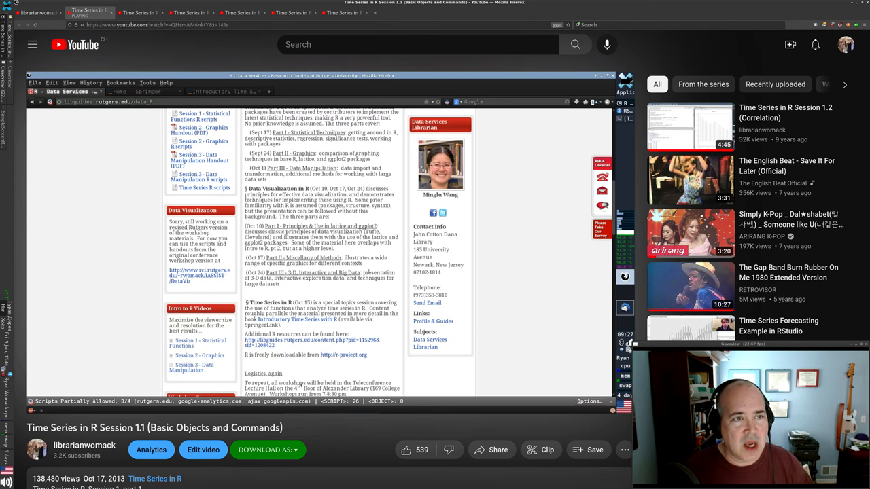
pyautogui.scroll(-3)
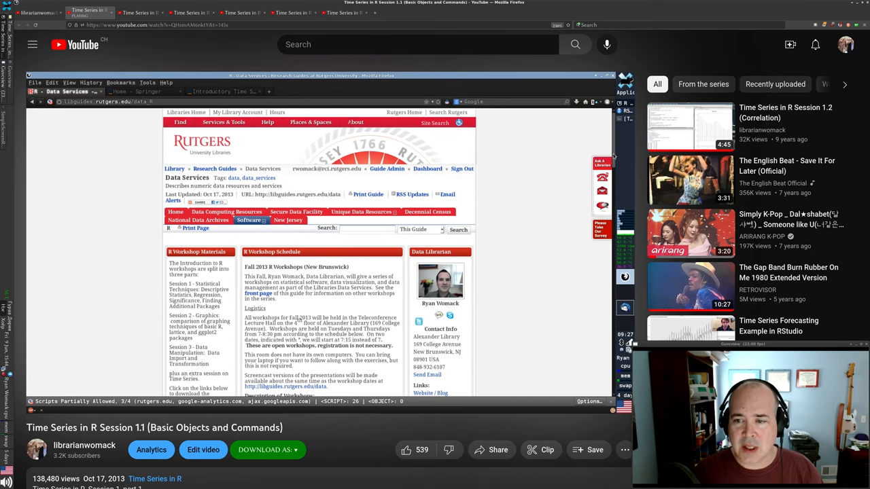
pyautogui.scroll(-3)
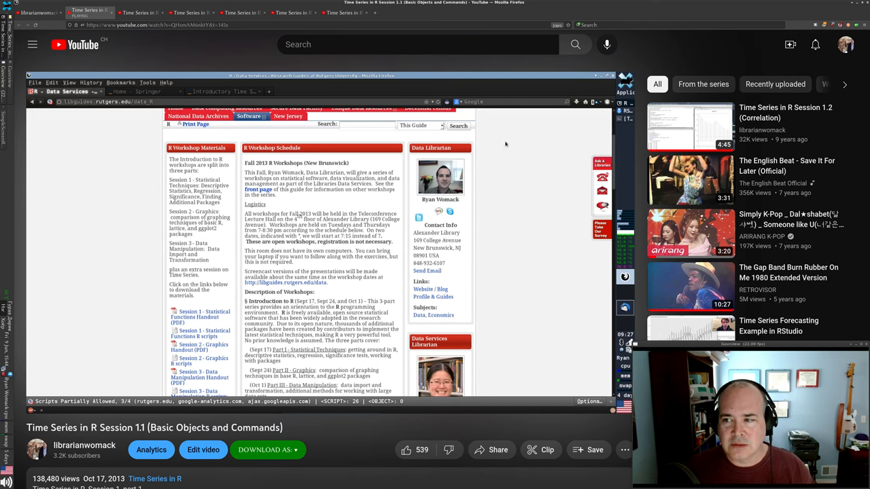
pyautogui.scroll(-3)
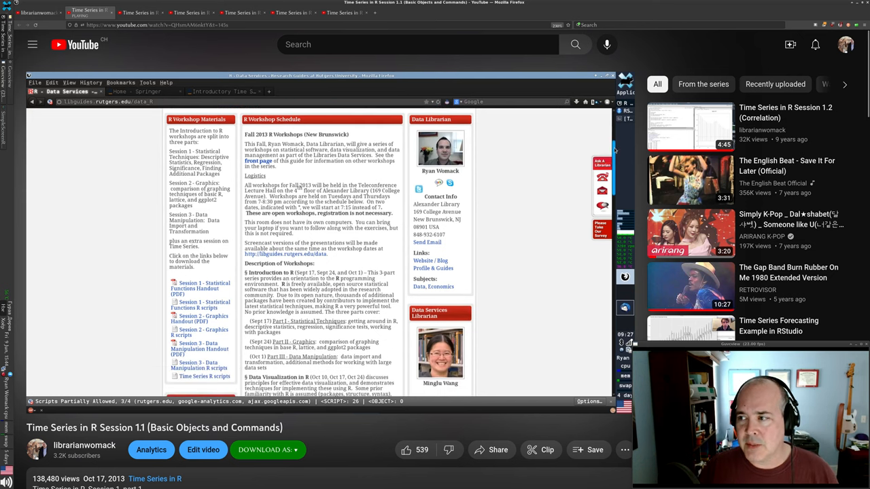
pyautogui.scroll(-3)
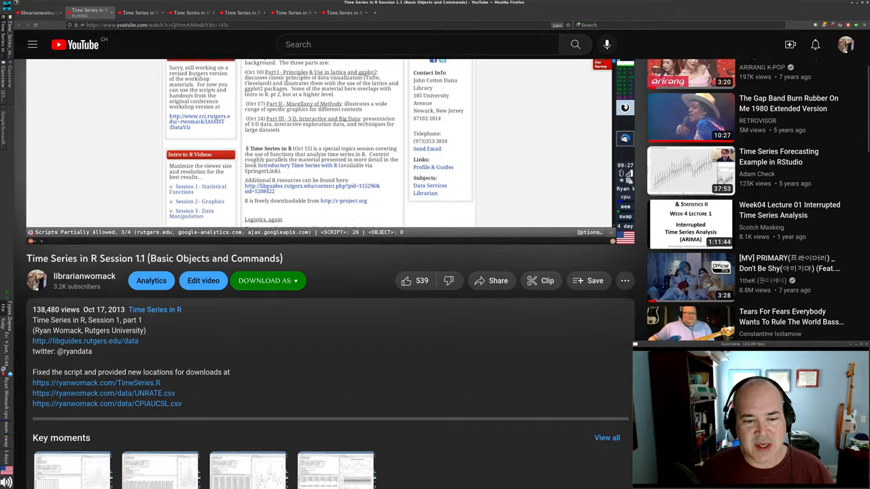
pyautogui.scroll(-3)
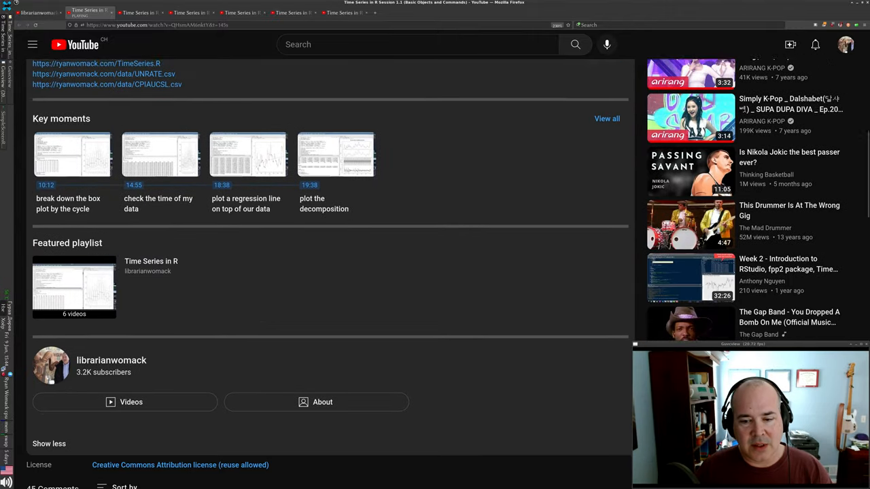
pyautogui.scroll(-3)
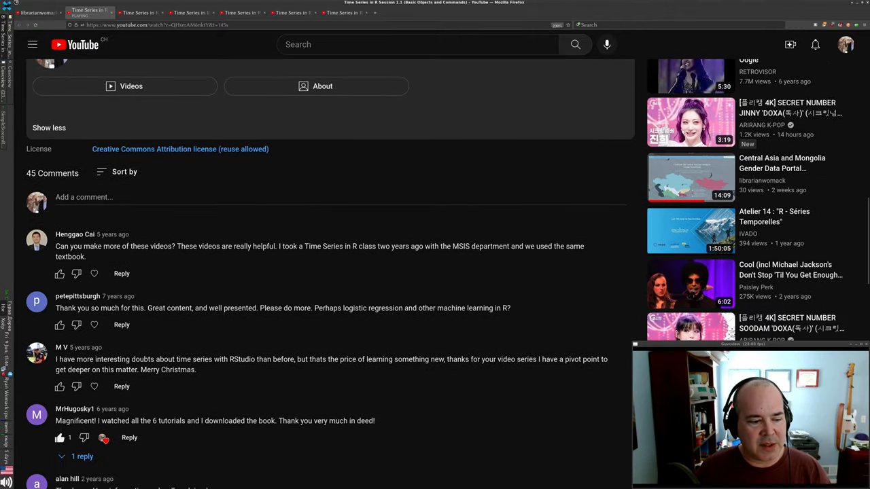
pyautogui.scroll(-3)
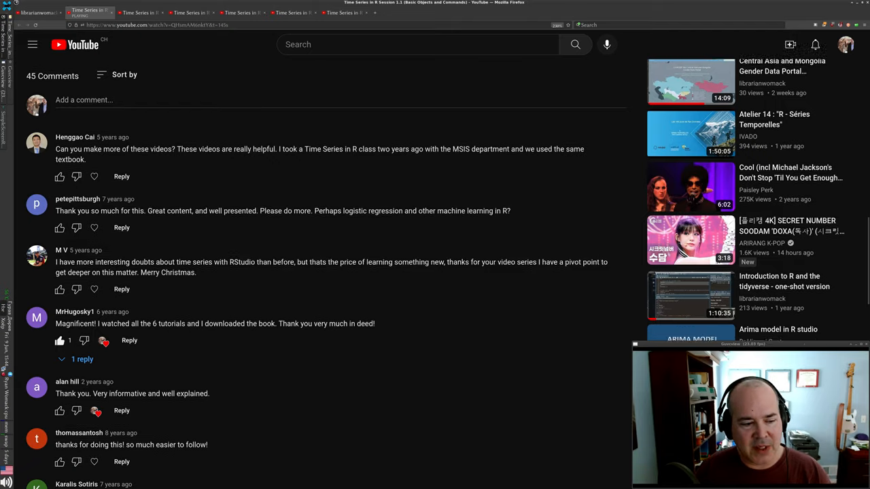
pyautogui.scroll(-3)
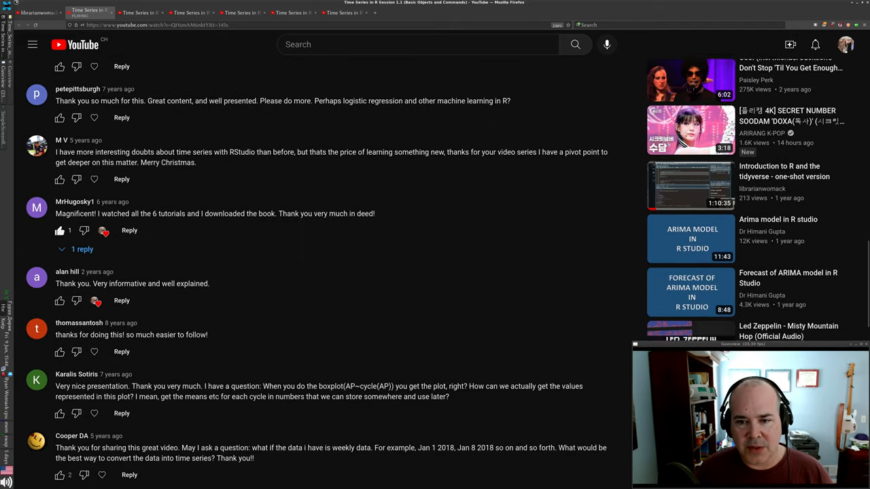
pyautogui.scroll(-3)
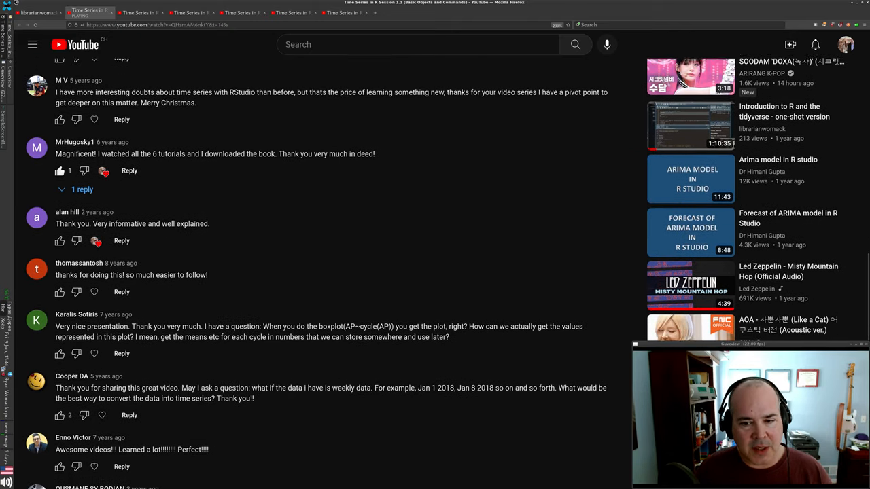
pyautogui.scroll(-3)
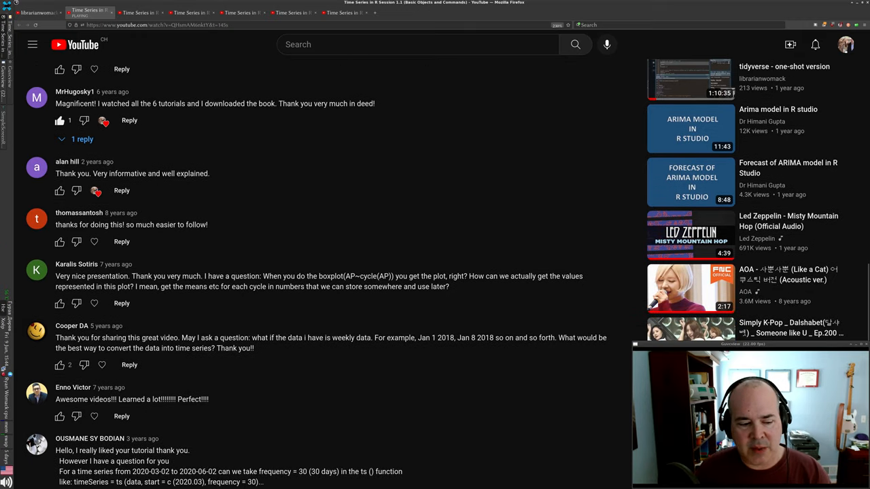
pyautogui.scroll(-3)
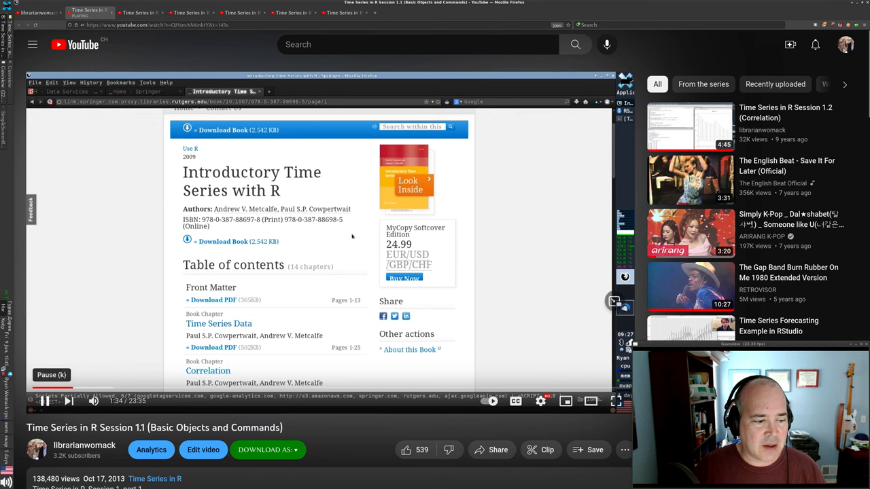
# Pause Session 1.1 at about 1:35 on the Introductory Time Series with R book page.
pyautogui.click(42, 400)
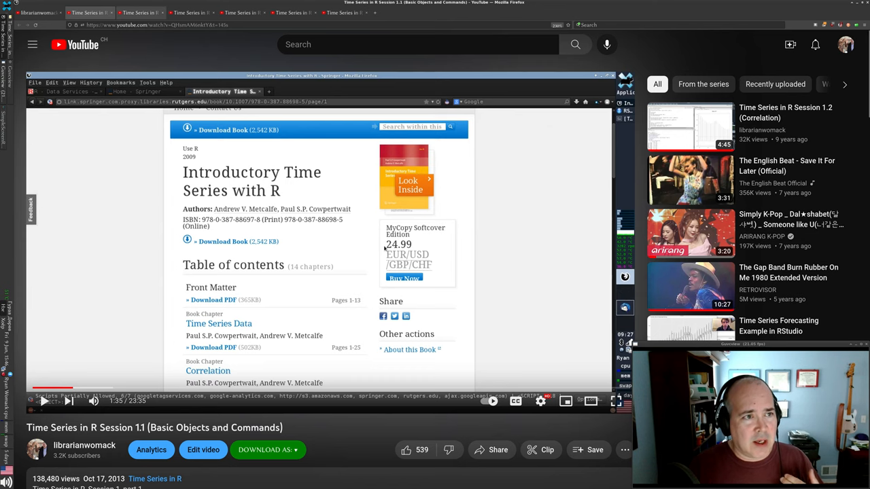
# Open Time Series in R Session 1.2 (Correlation) from the Up next sidebar.
pyautogui.click(690, 127)
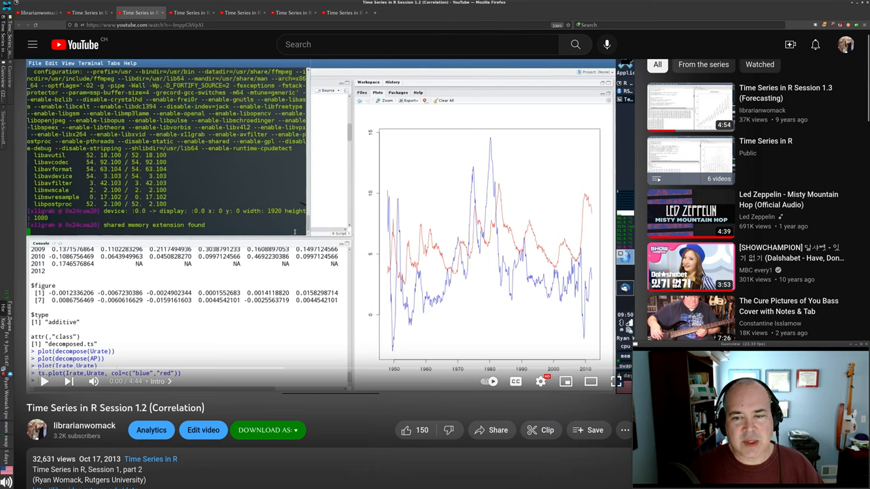
pyautogui.click(40, 382)
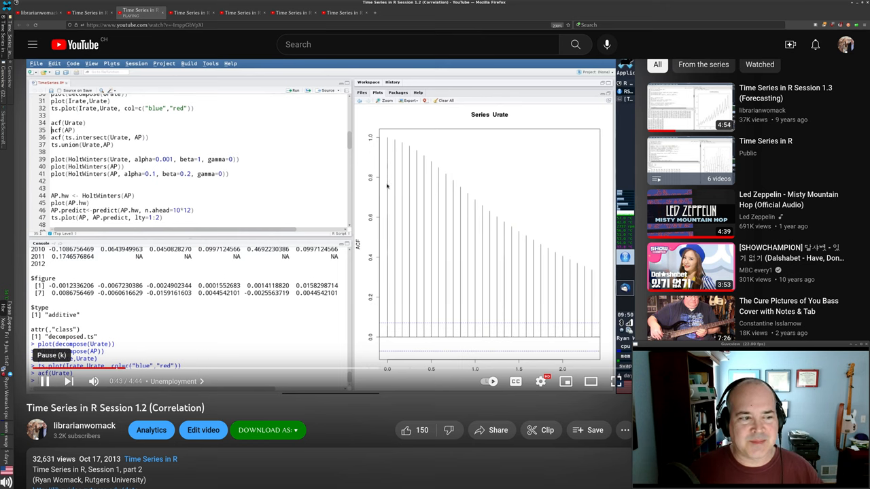
pyautogui.moveTo(558, 242)
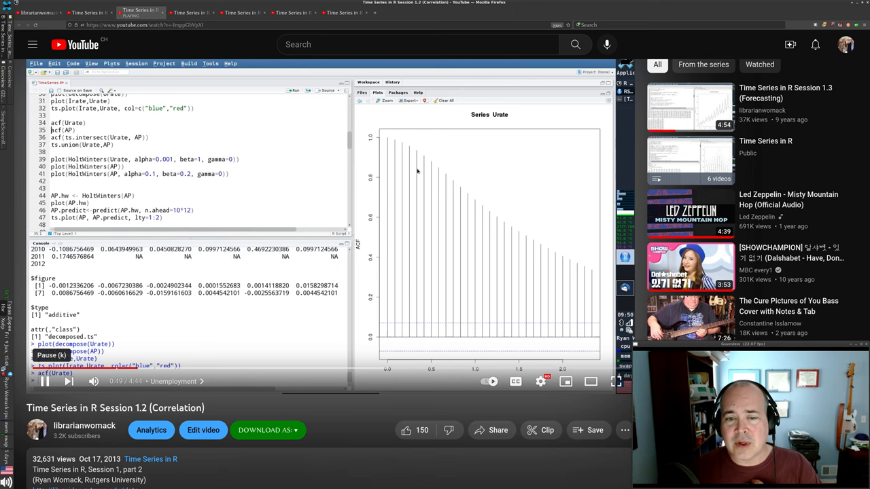
pyautogui.moveTo(451, 182)
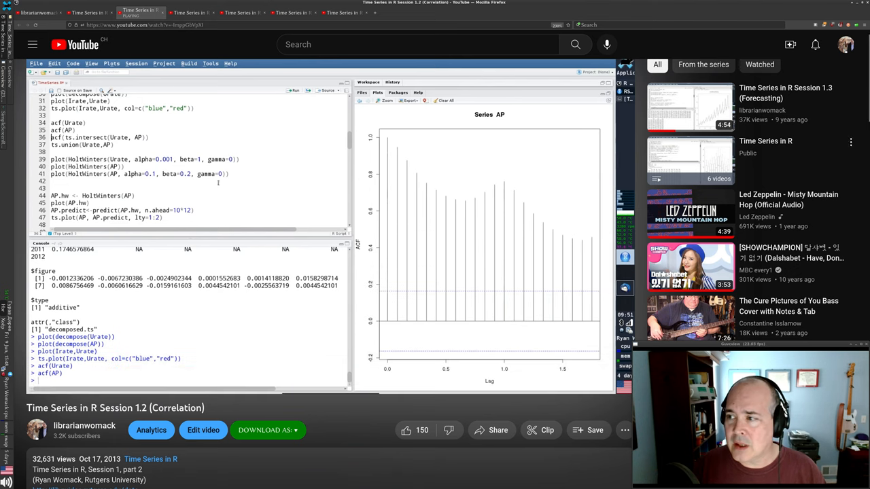
# Scroll down to review the Session 1.2 chapters before moving to Session 1.3 (Forecasting).
pyautogui.scroll(-3)
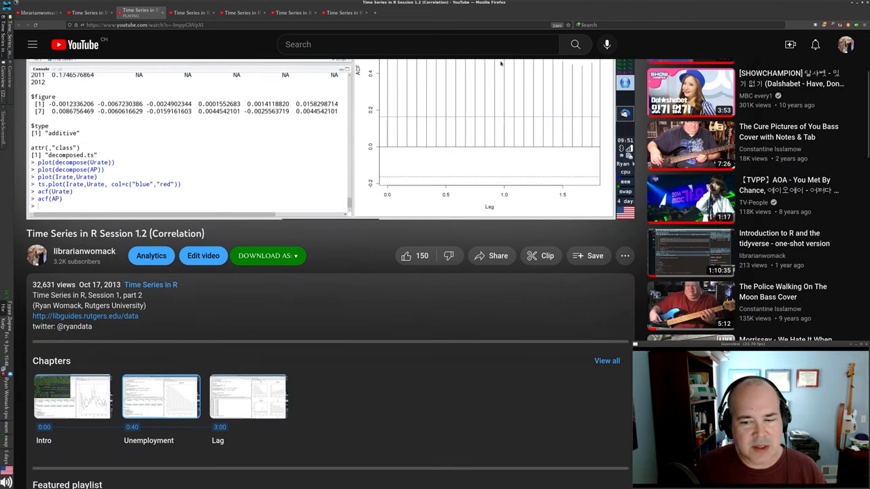
pyautogui.scroll(-3)
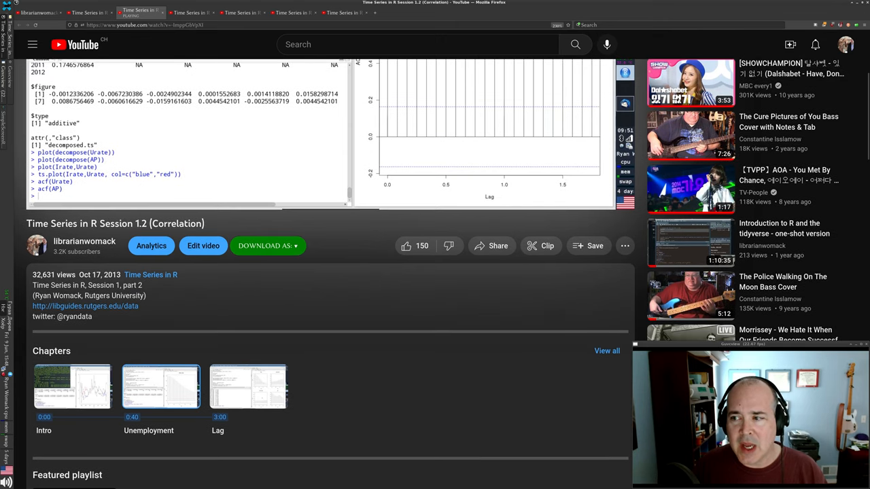
pyautogui.scroll(-3)
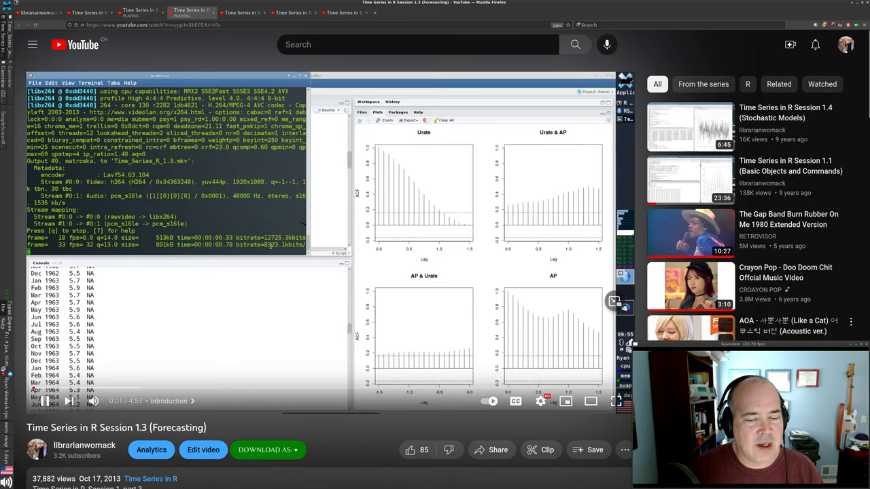
# Read Session 1.3's chapters and comments, then open Session 1.4 (Stochastic Models).
pyautogui.scroll(-3)
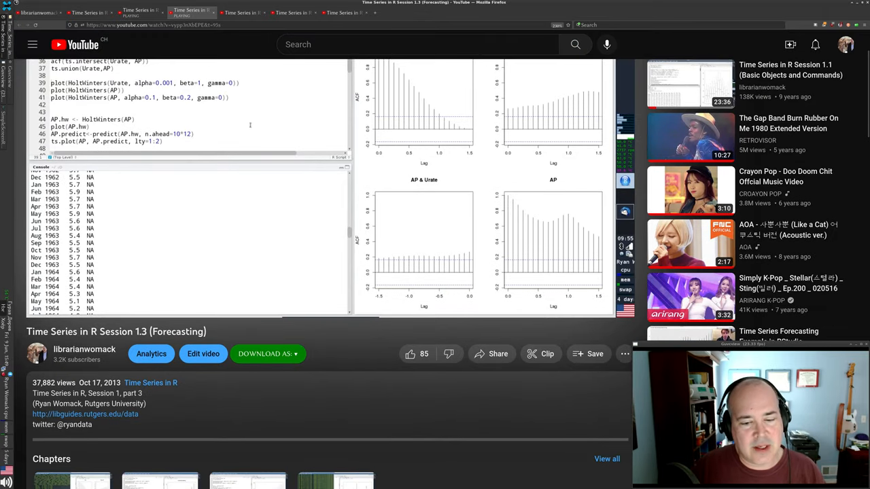
pyautogui.scroll(-3)
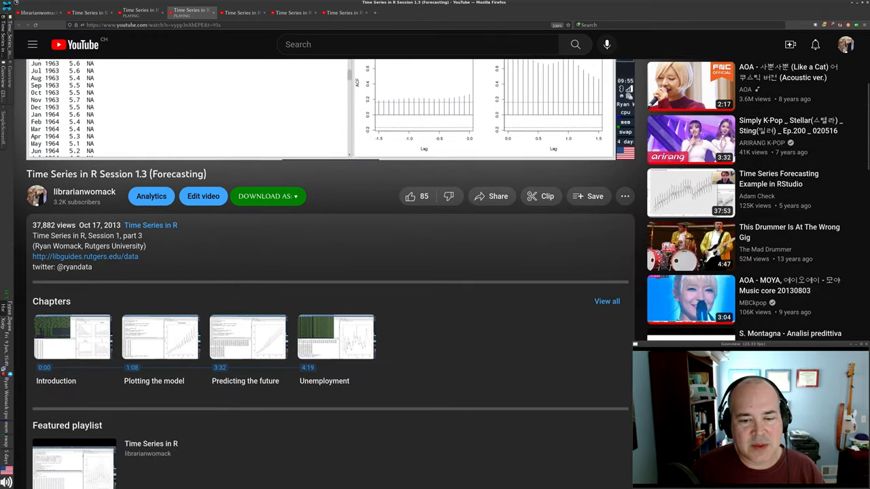
pyautogui.scroll(-3)
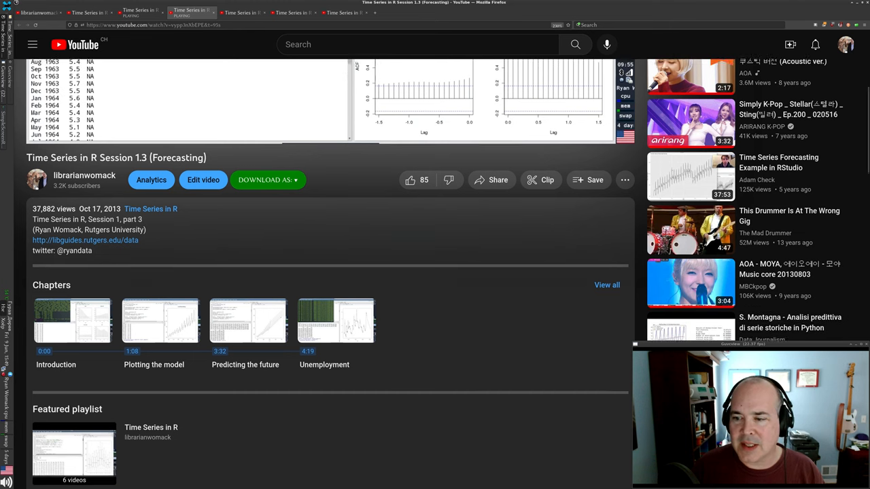
pyautogui.scroll(-3)
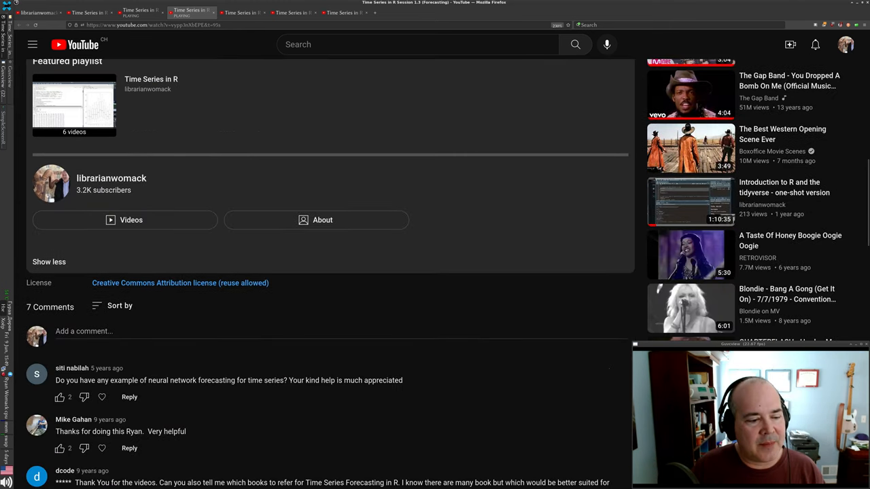
pyautogui.scroll(-3)
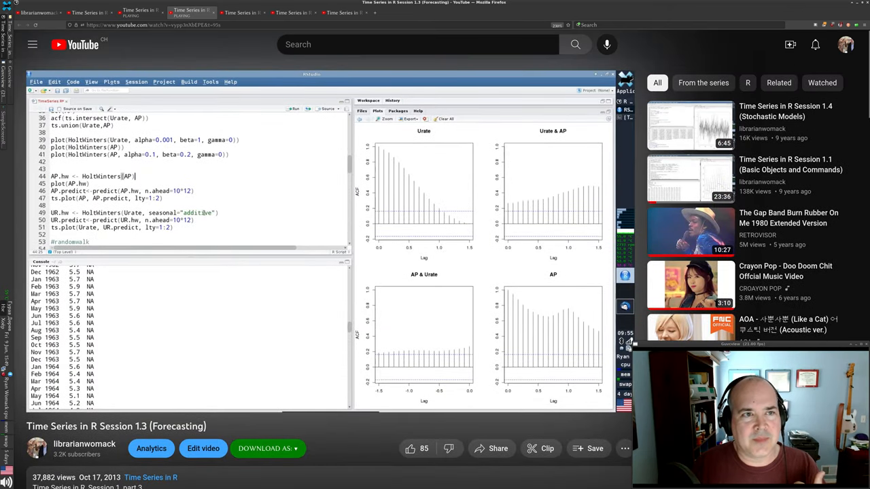
pyautogui.click(242, 12)
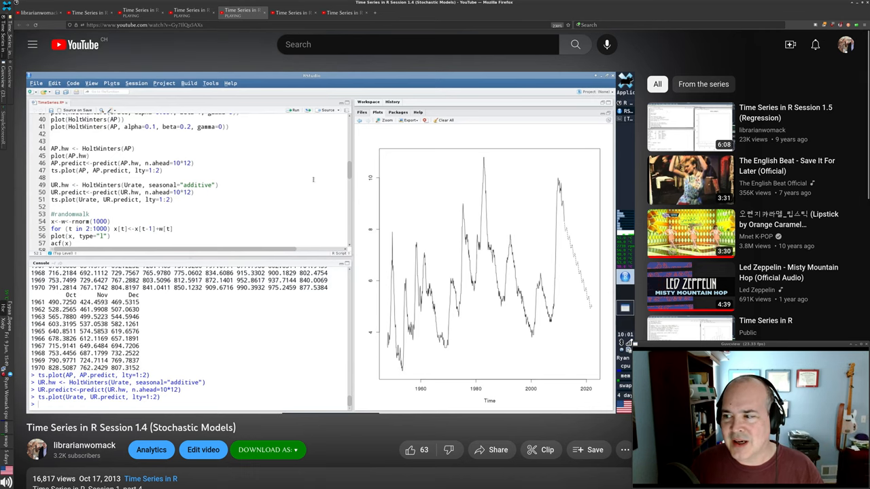
# Scroll through the Session 1.4 comments before moving to the Session 1.5 (Regression) tab.
pyautogui.scroll(-3)
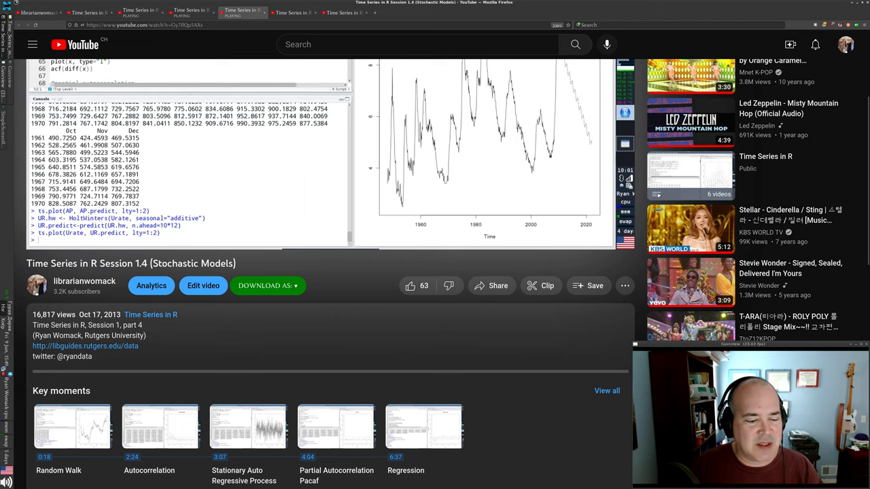
pyautogui.scroll(-3)
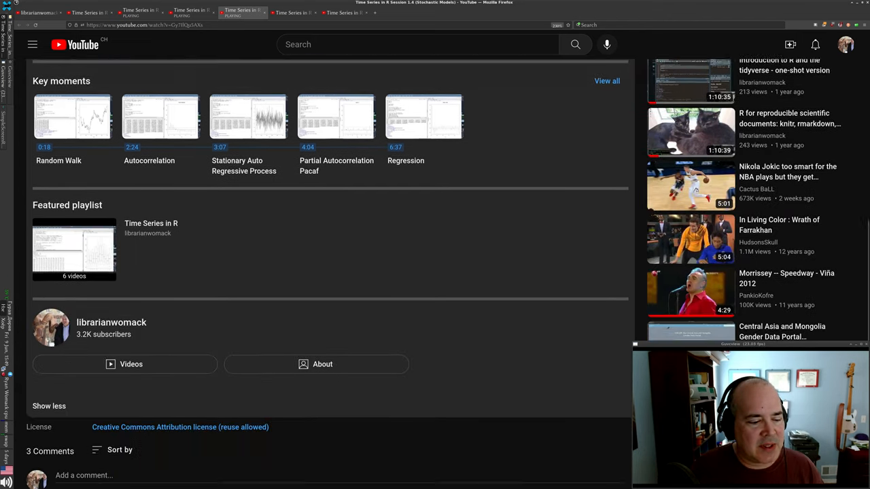
pyautogui.scroll(-3)
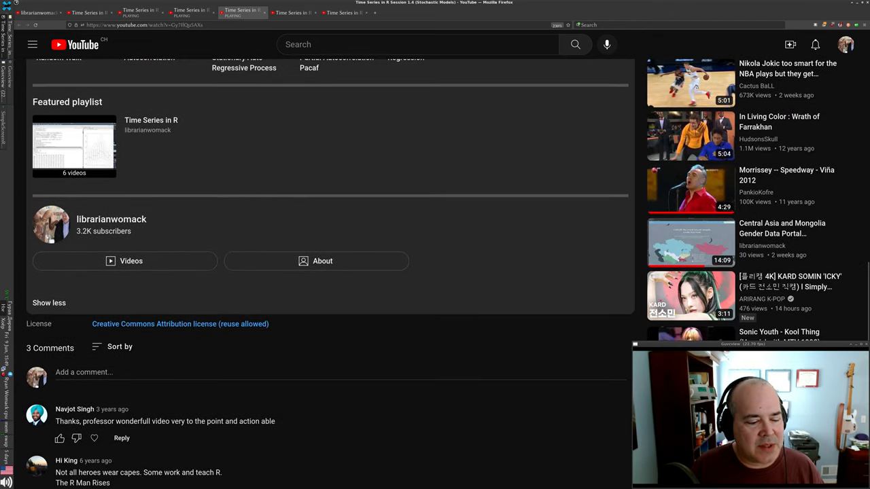
pyautogui.scroll(-3)
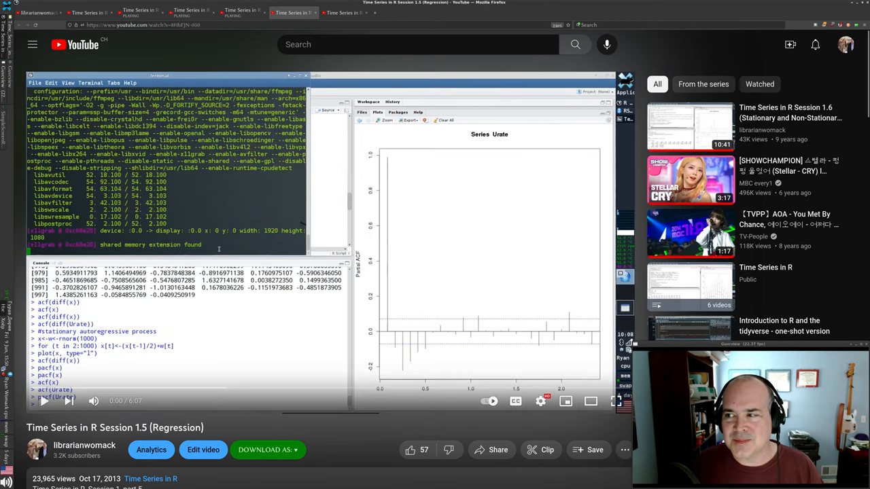
# Read Session 1.5's description, key moments and comments, then open Session 1.6 (Stationary and Non-Stationary Models).
pyautogui.scroll(-3)
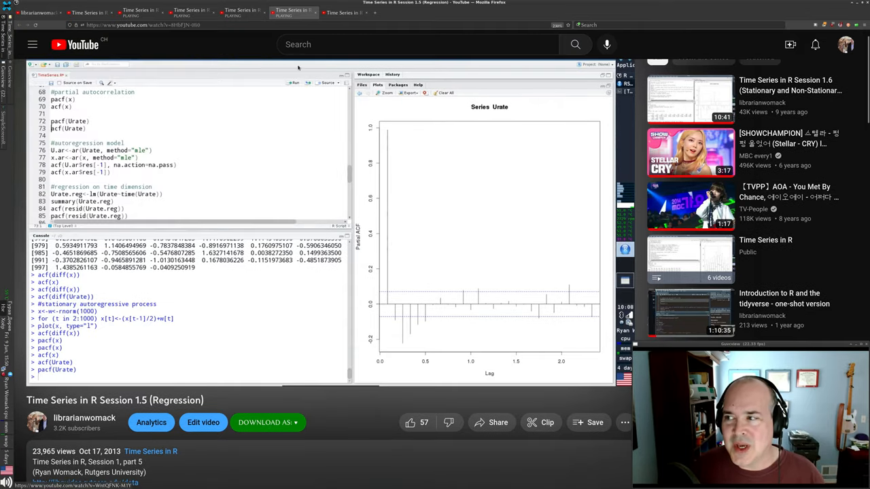
pyautogui.scroll(-3)
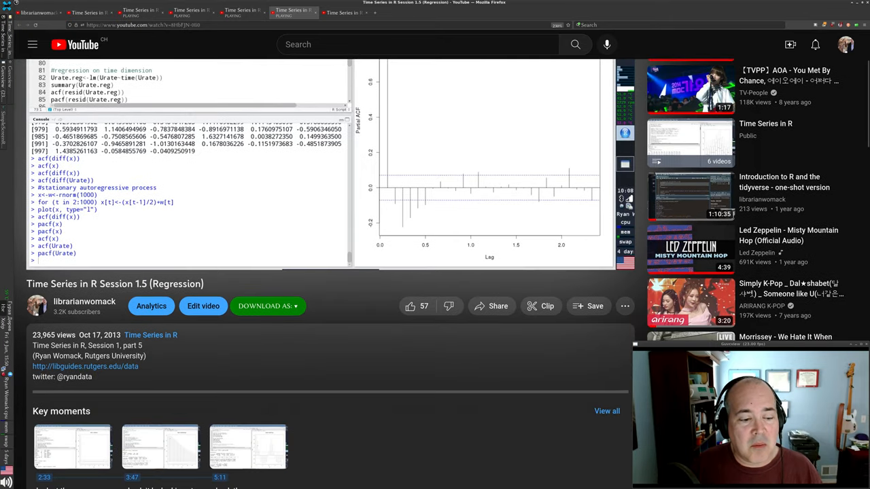
pyautogui.scroll(-3)
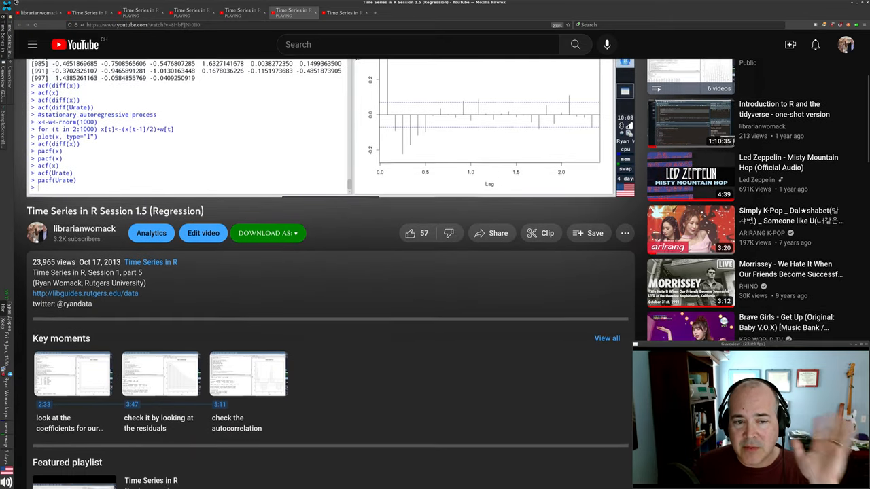
pyautogui.scroll(-3)
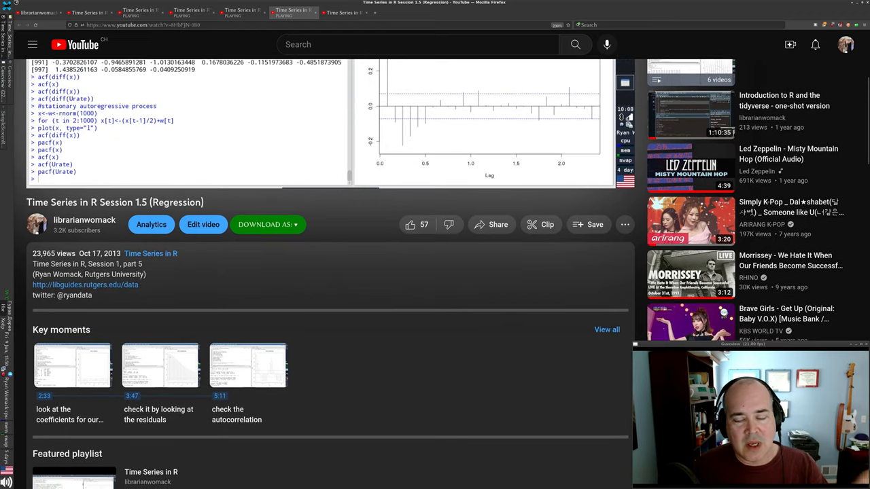
pyautogui.scroll(-3)
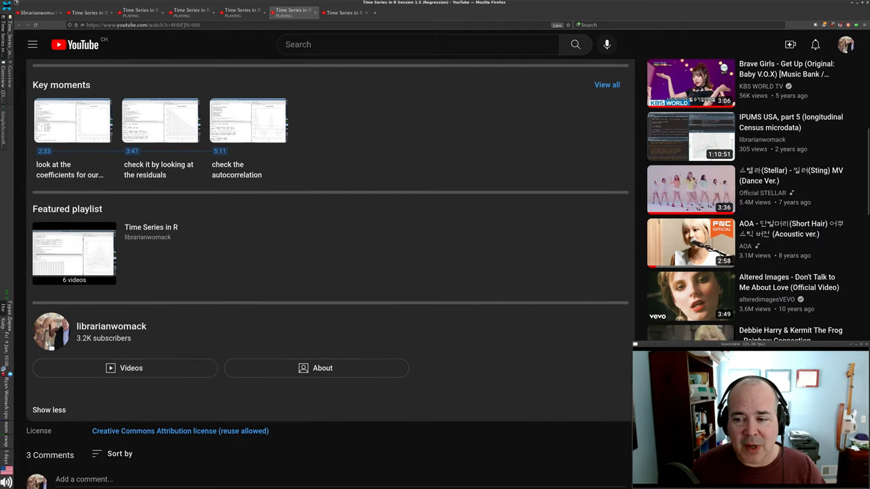
pyautogui.scroll(-3)
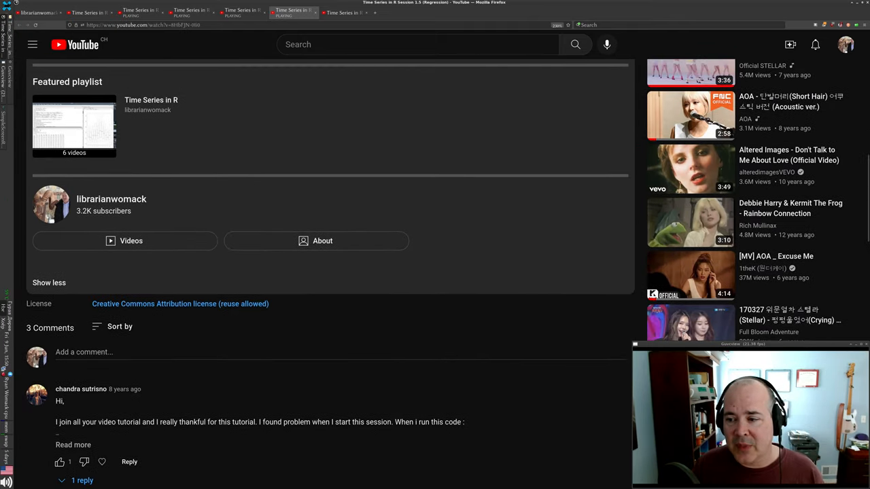
pyautogui.scroll(-3)
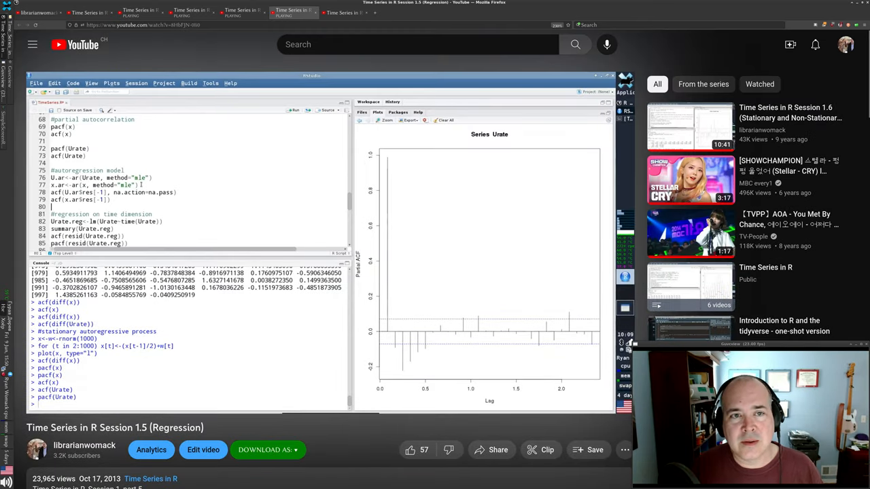
pyautogui.click(354, 13)
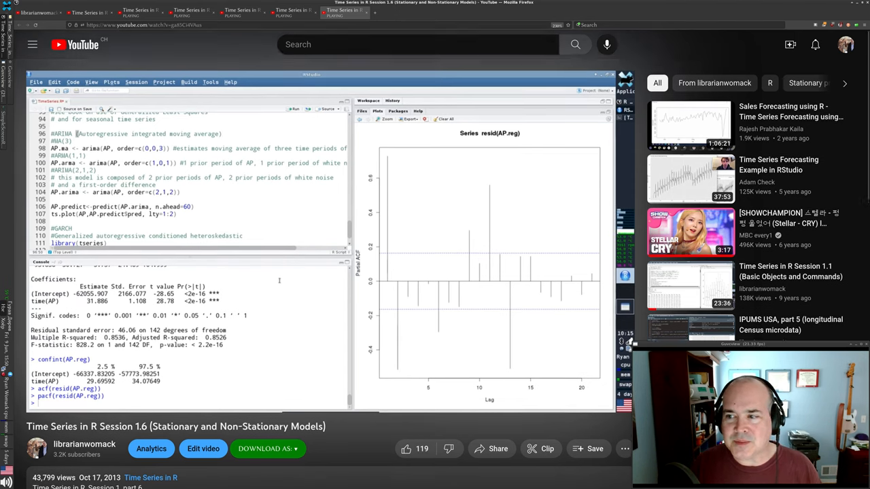
pyautogui.scroll(-3)
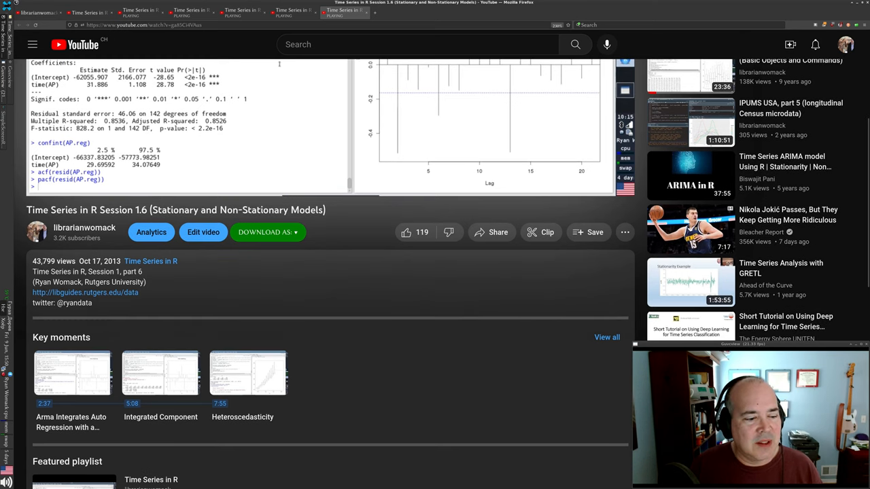
pyautogui.scroll(-3)
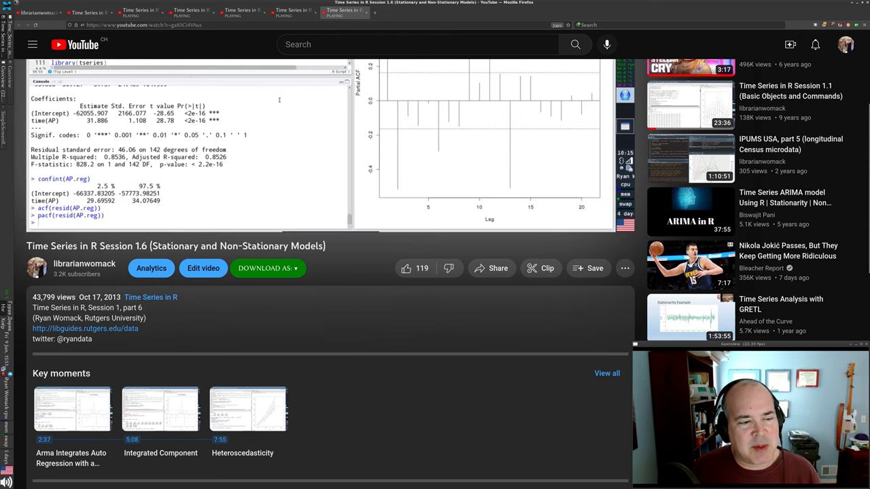
pyautogui.moveTo(408, 269)
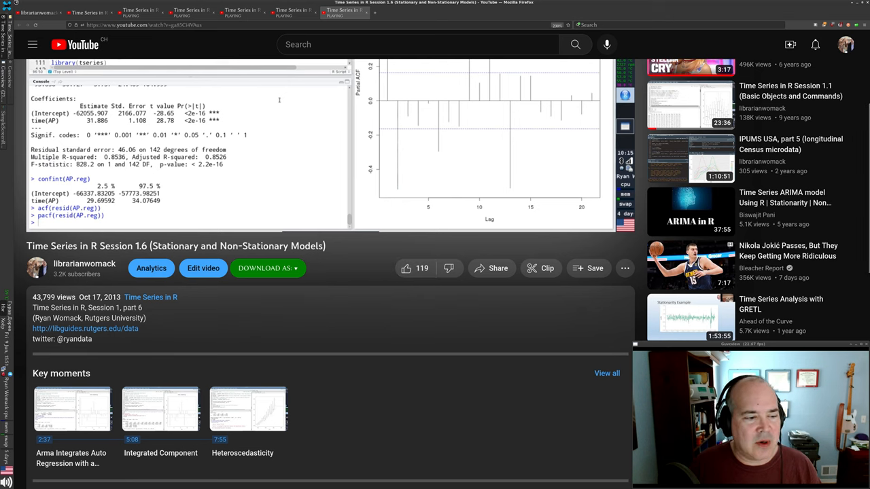
pyautogui.scroll(-3)
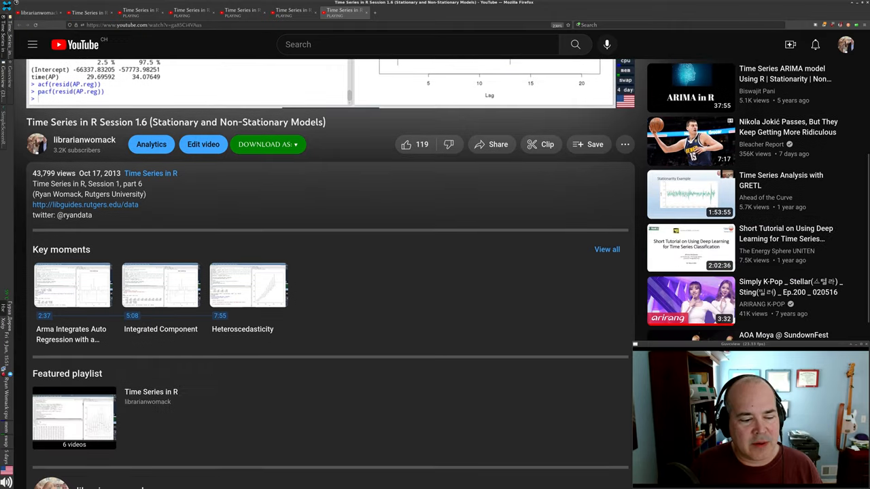
pyautogui.scroll(-3)
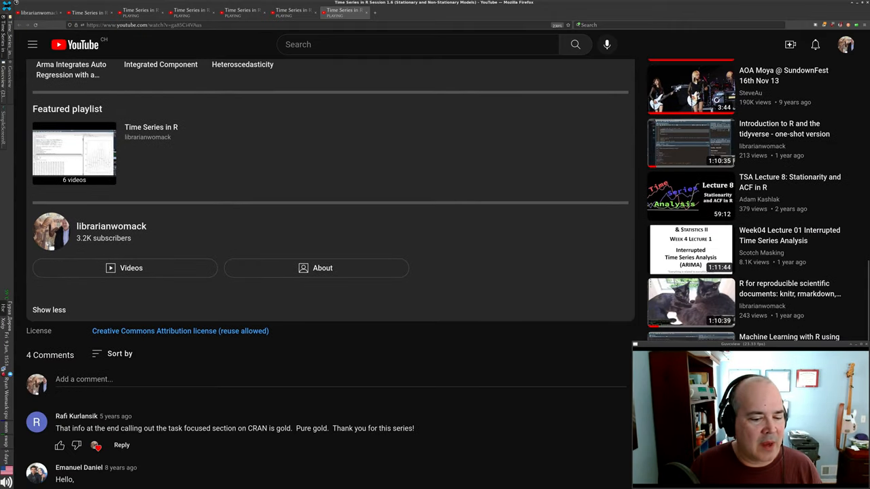
pyautogui.scroll(3)
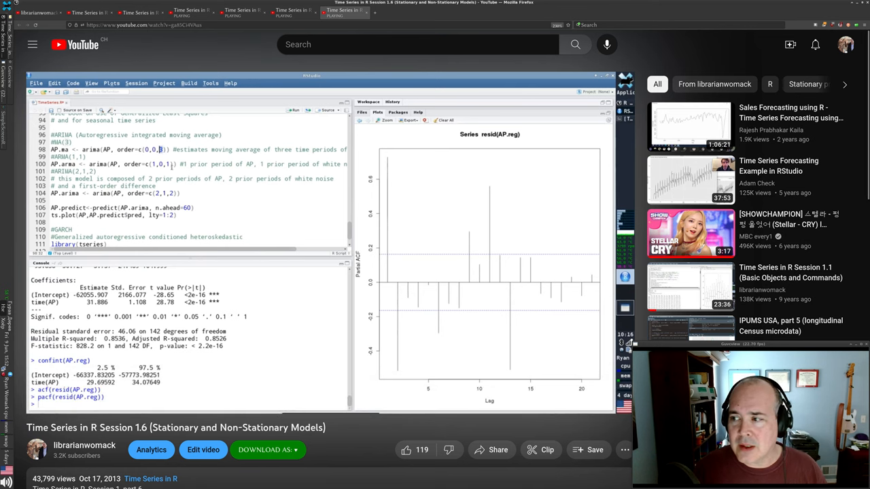
# Scroll down the Session 1.6 watch page before returning to the librarianwomack Videos grid.
pyautogui.scroll(-3)
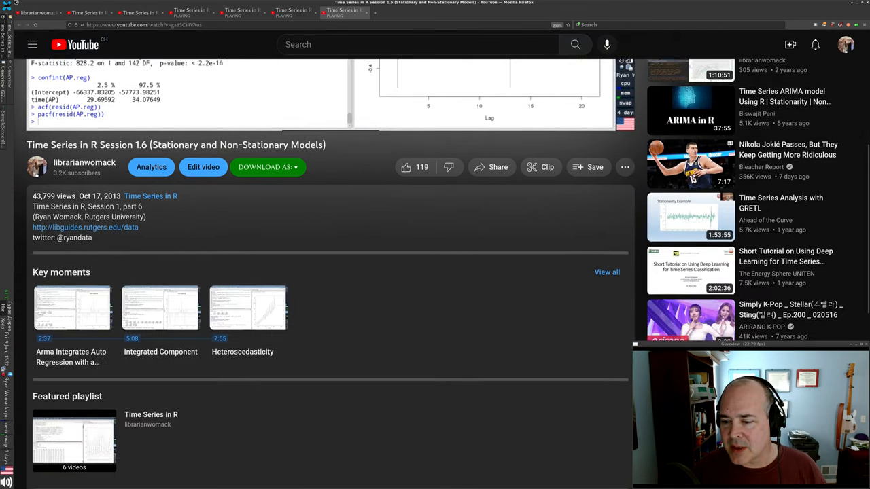
pyautogui.scroll(-3)
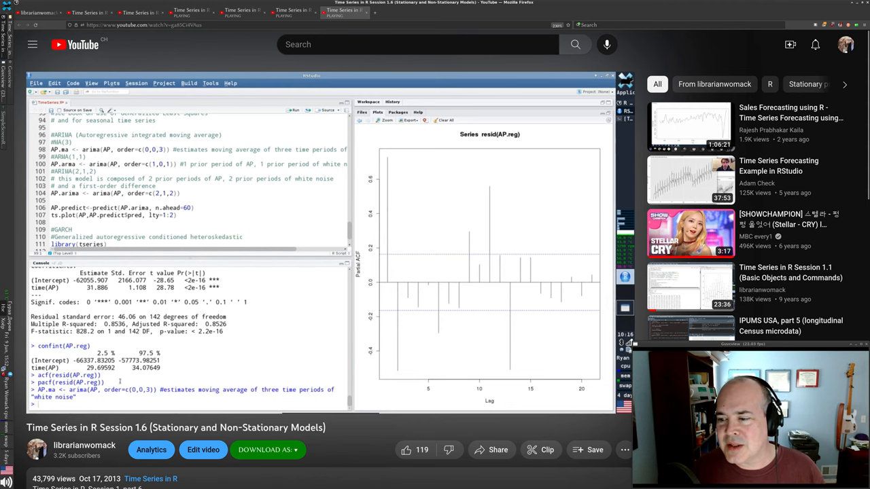
pyautogui.scroll(-3)
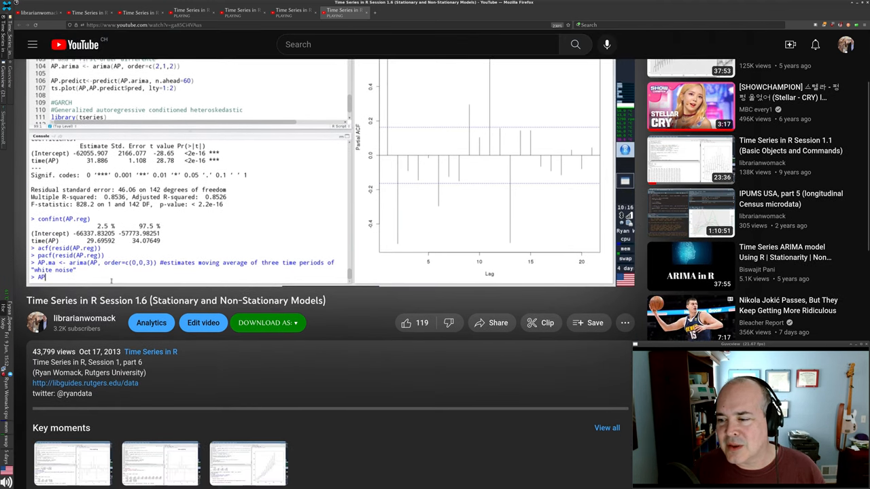
pyautogui.scroll(-3)
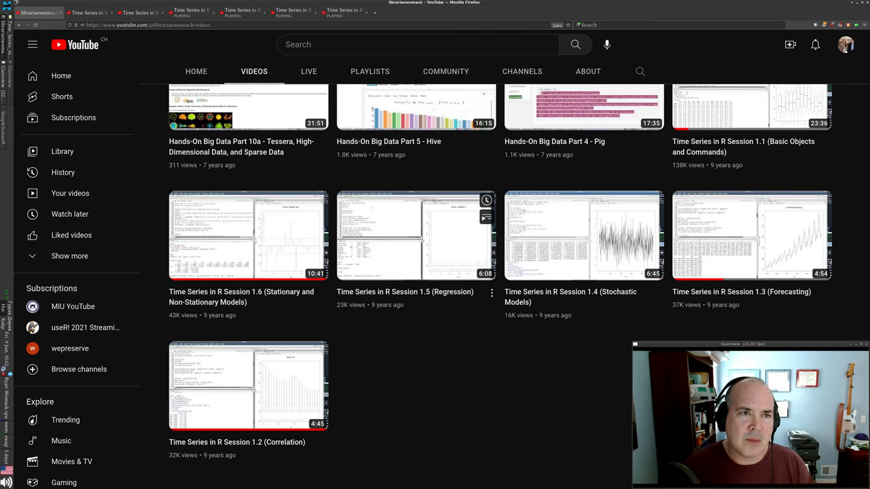
pyautogui.moveTo(248, 234)
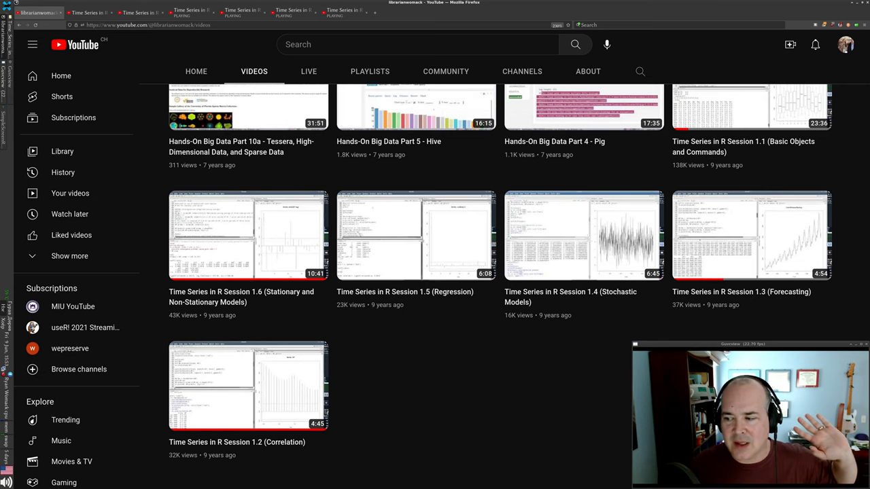
pyautogui.moveTo(750, 234)
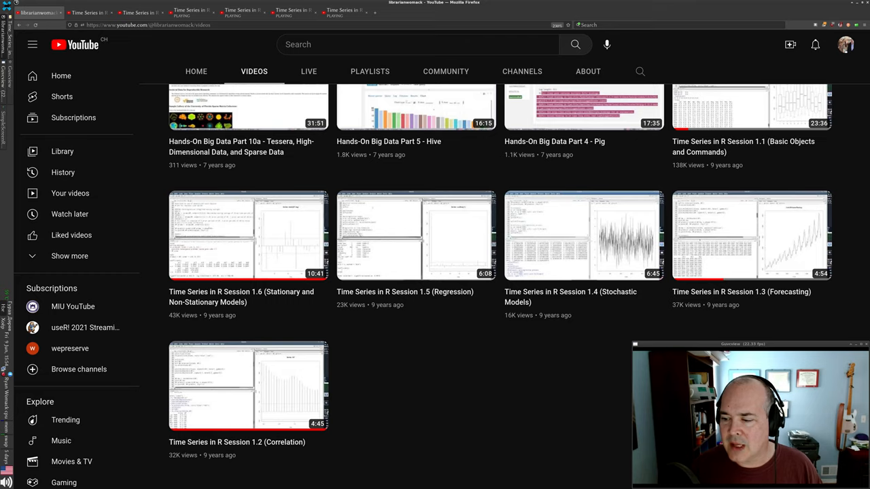
pyautogui.scroll(3)
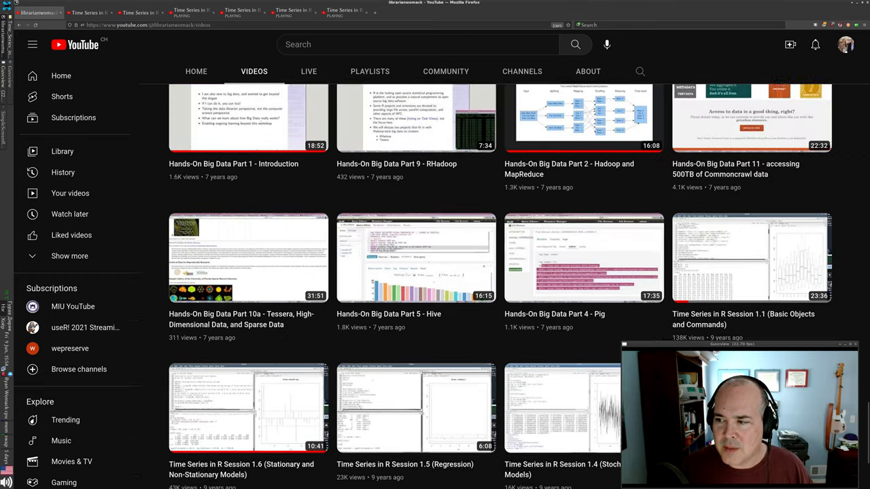
pyautogui.scroll(-3)
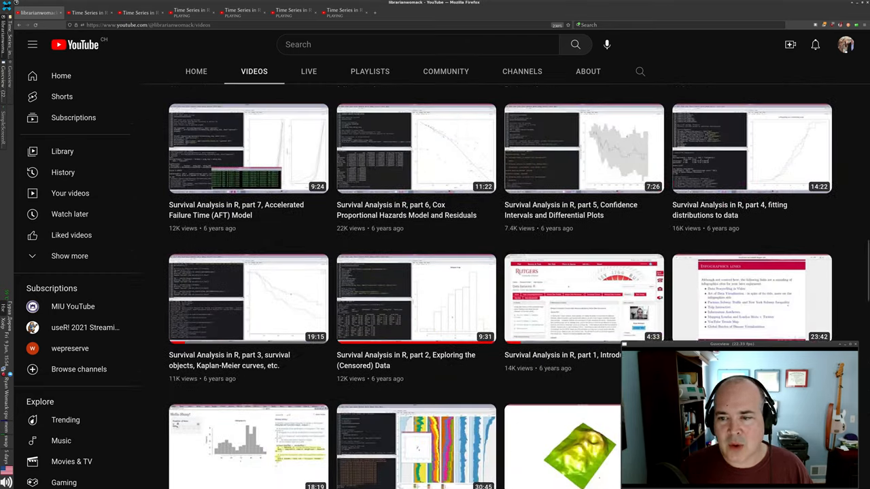
pyautogui.scroll(-3)
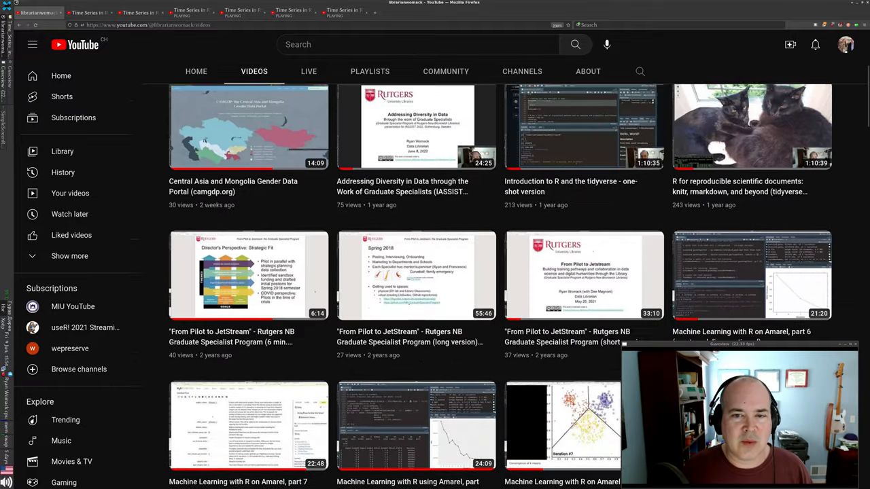